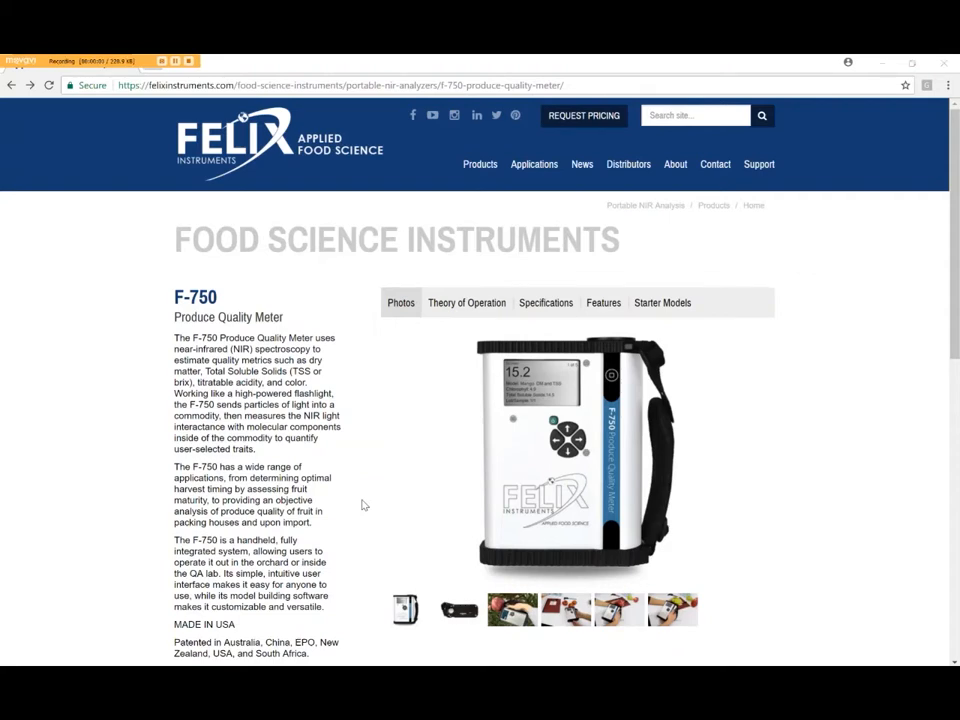
Download the F-750 Training Materials zip and open the F-750 Software support page
{"action": "scroll", "scroll_direction": "down", "scroll_amount": 3}
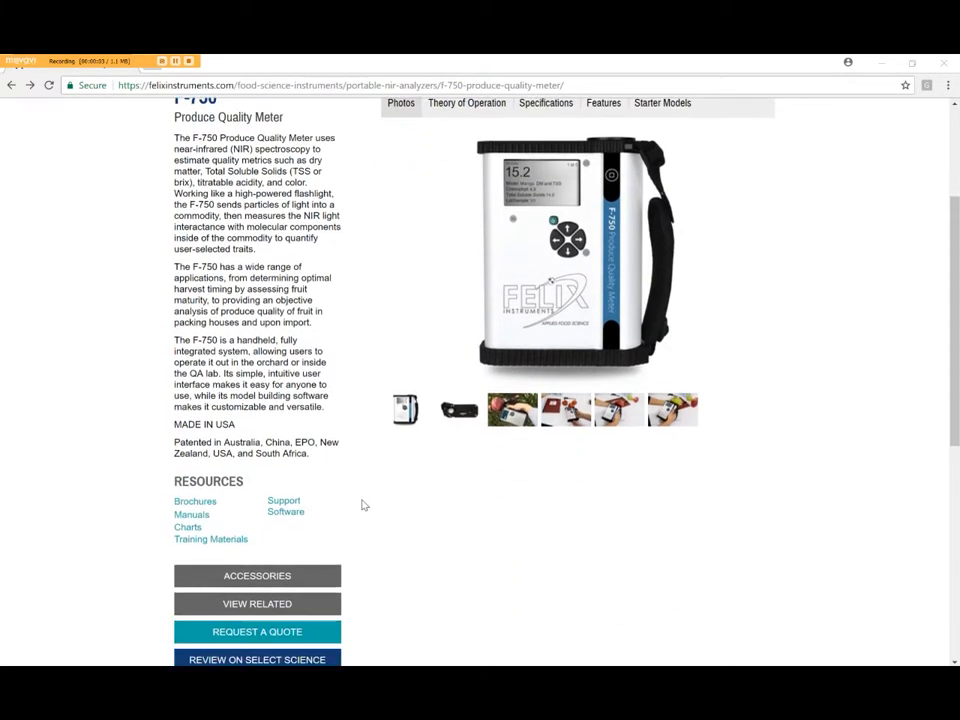
{"action": "left_click", "coordinate": [210, 538]}
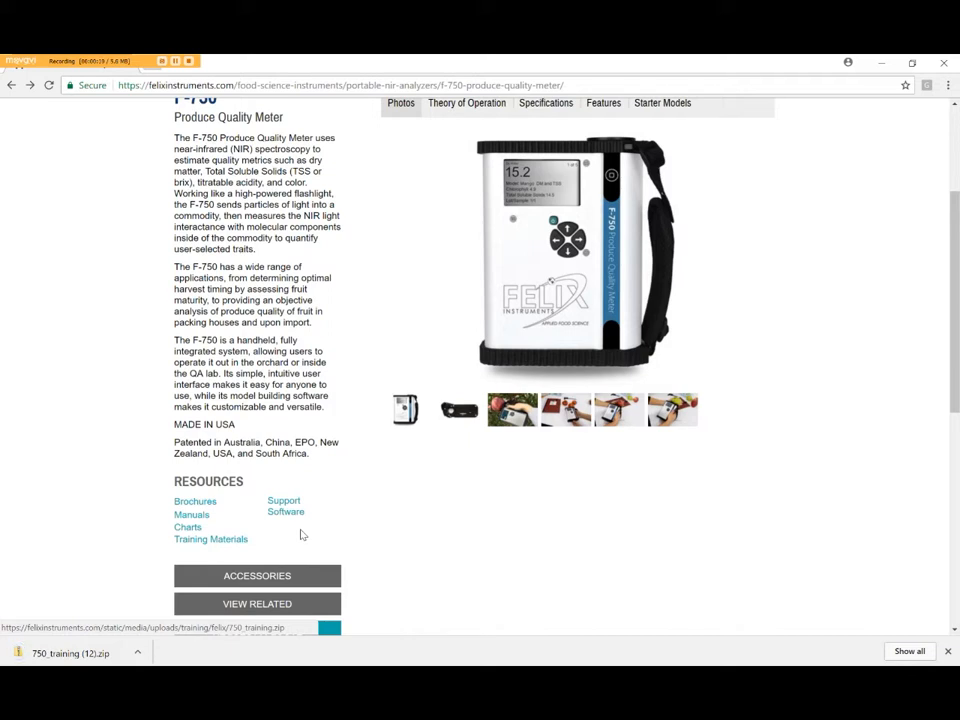
{"action": "left_click", "coordinate": [285, 511]}
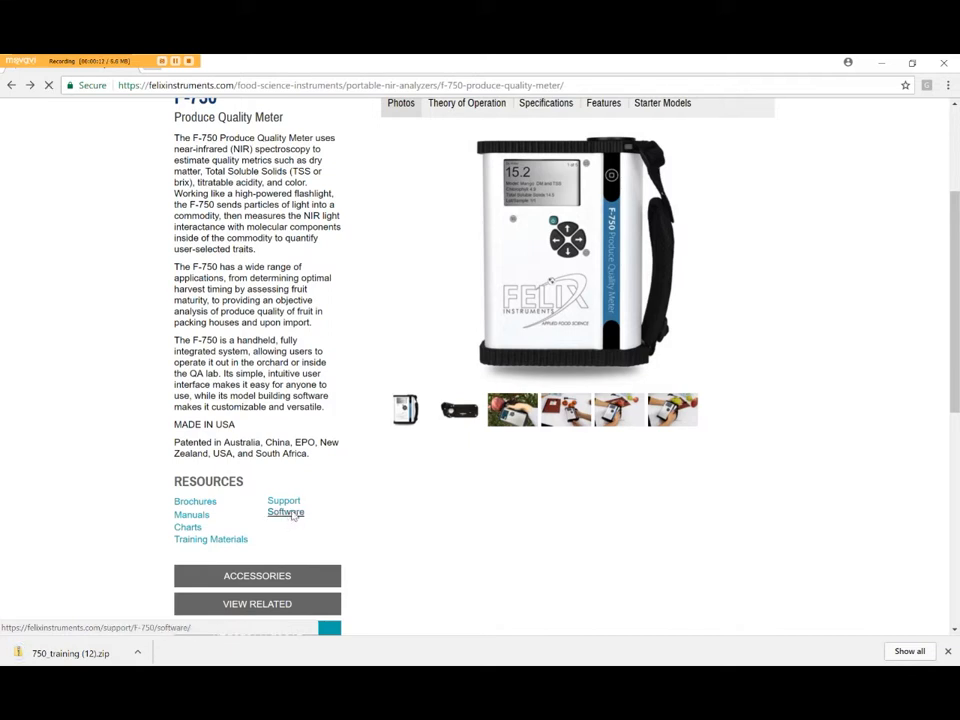
{"action": "left_click", "coordinate": [285, 513]}
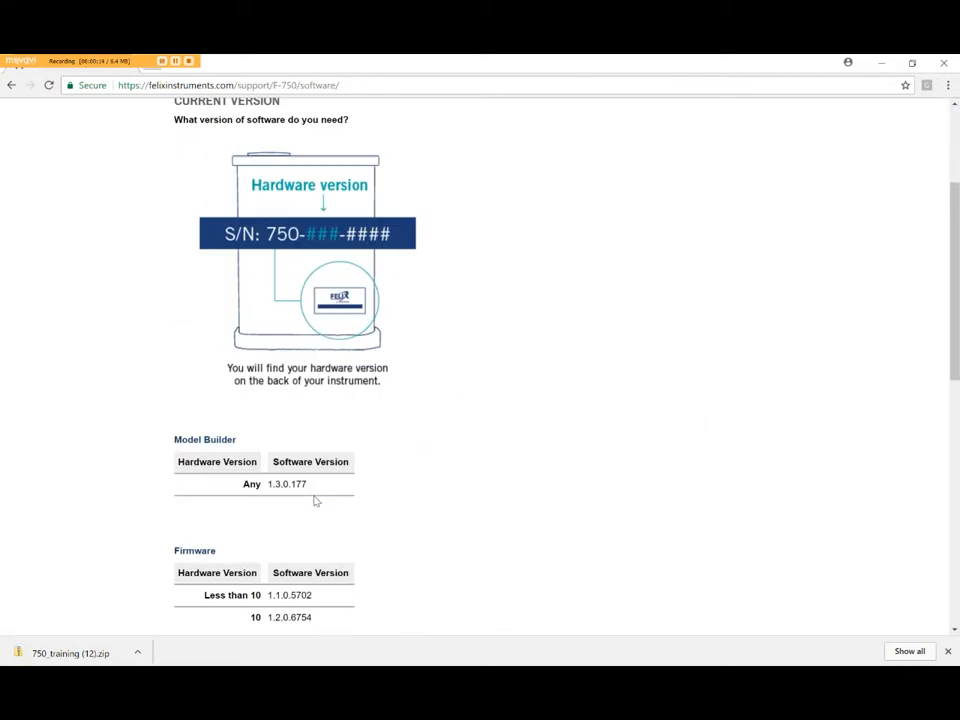
{"action": "scroll", "scroll_direction": "down", "scroll_amount": 3}
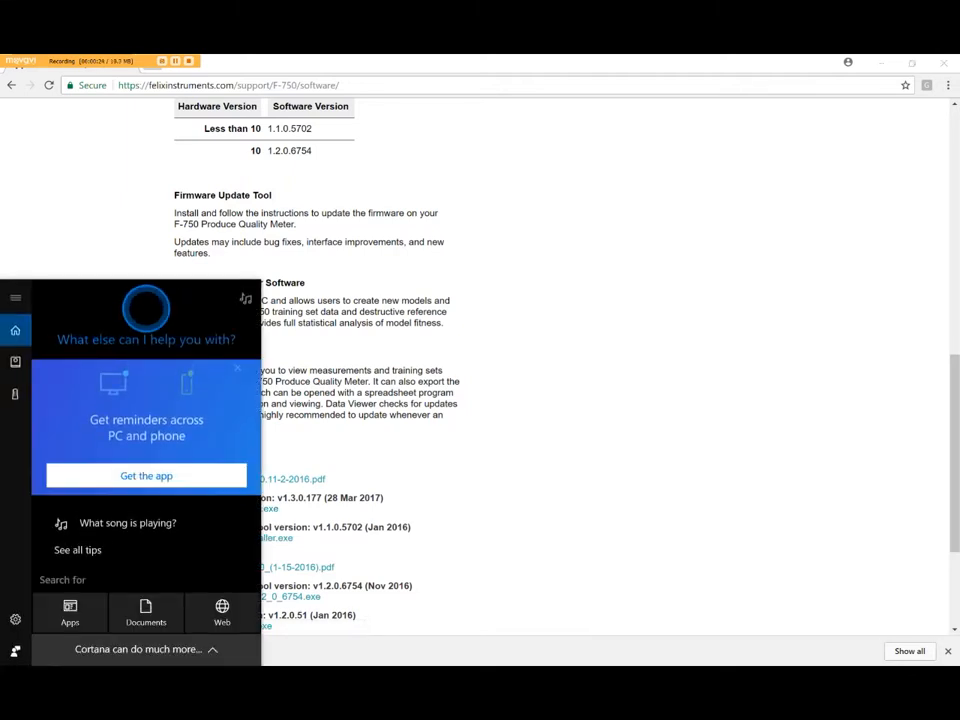
Search Cortana for 'mod' and launch F750 Model Builder
{"action": "type", "text": "mod"}
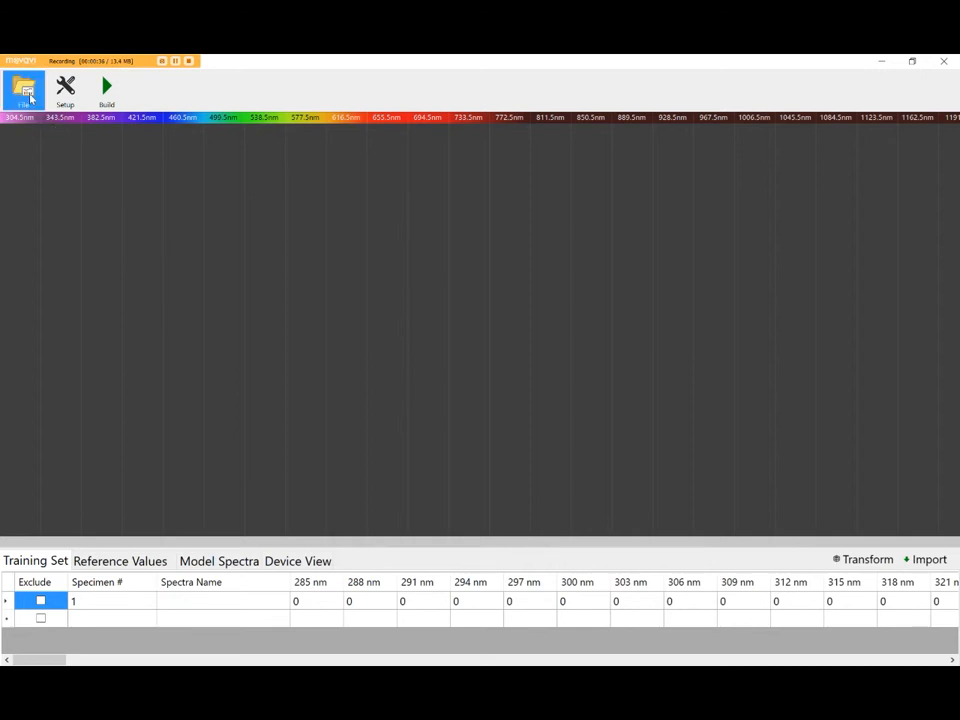
{"action": "left_click", "coordinate": [24, 90]}
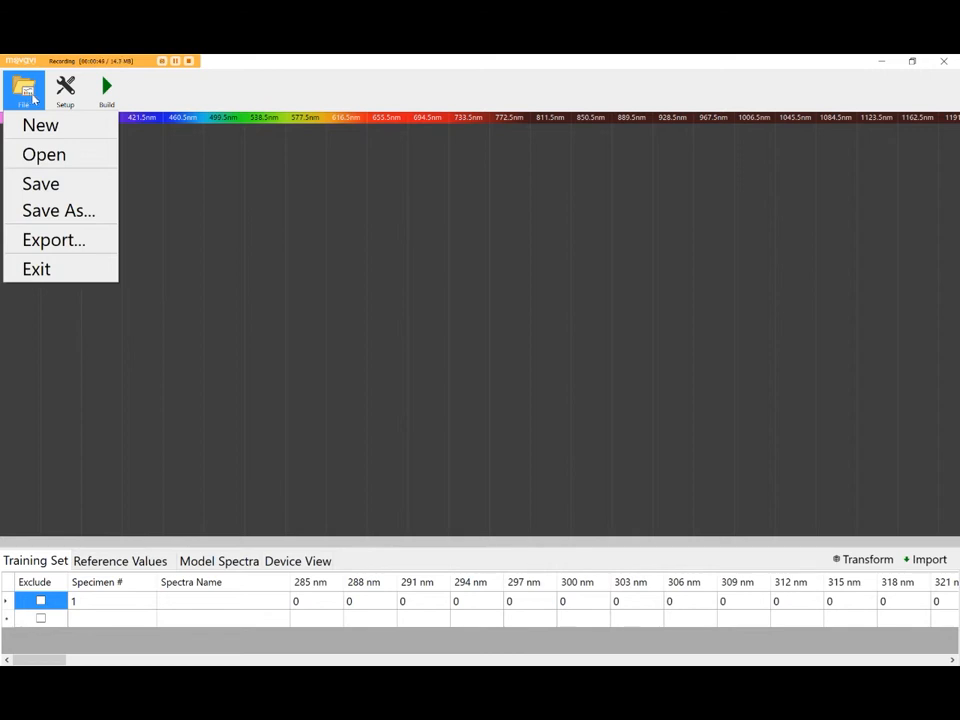
{"action": "left_click", "coordinate": [65, 90]}
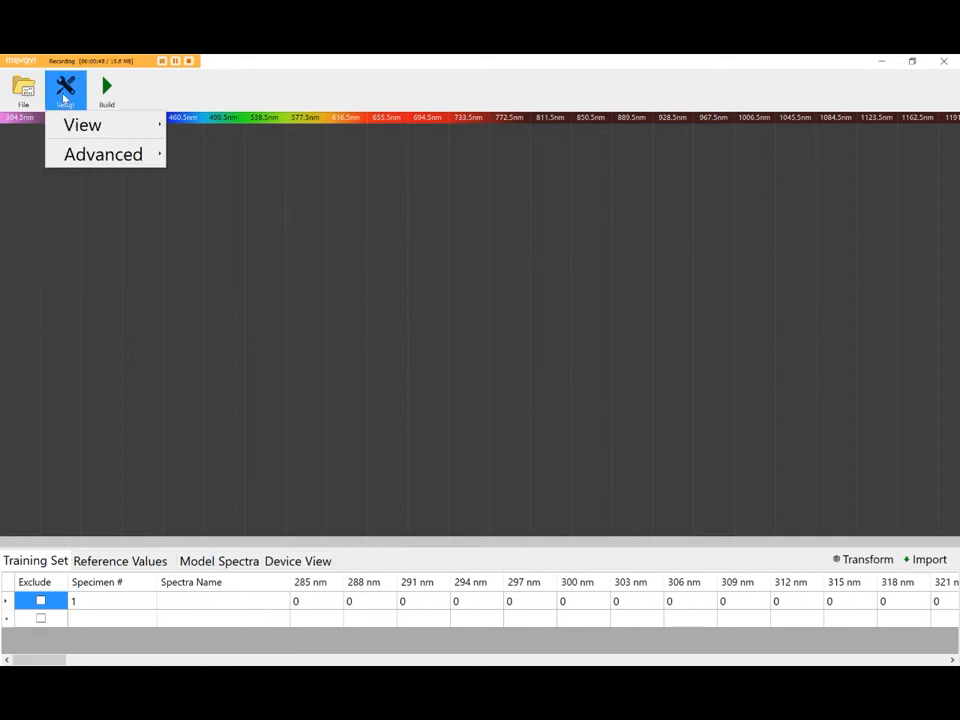
{"action": "mouse_move", "coordinate": [82, 124]}
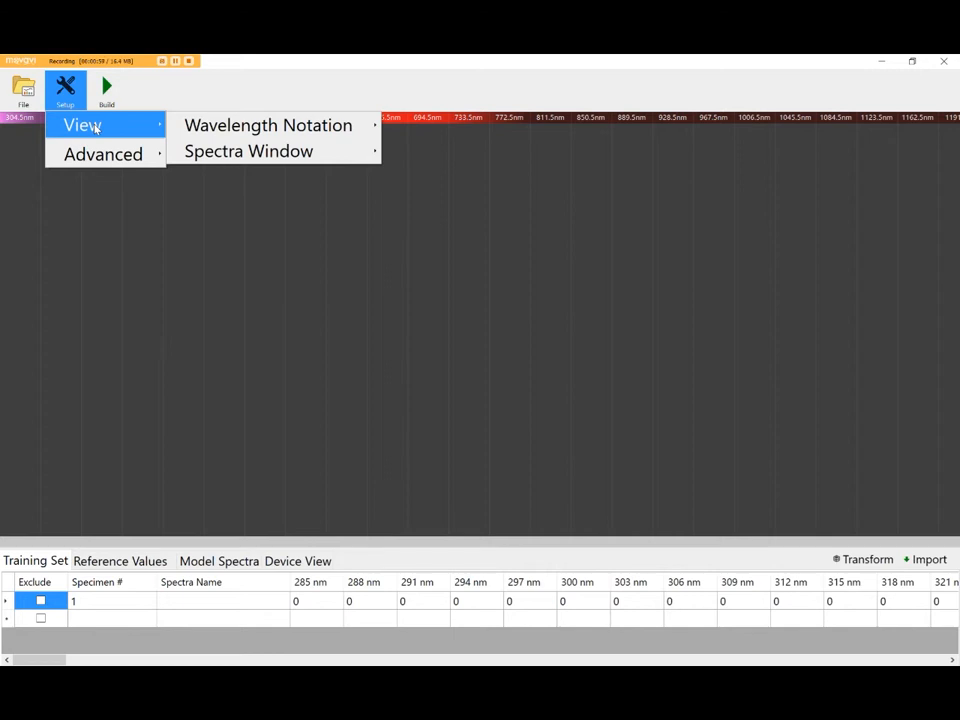
{"action": "left_click", "coordinate": [103, 154]}
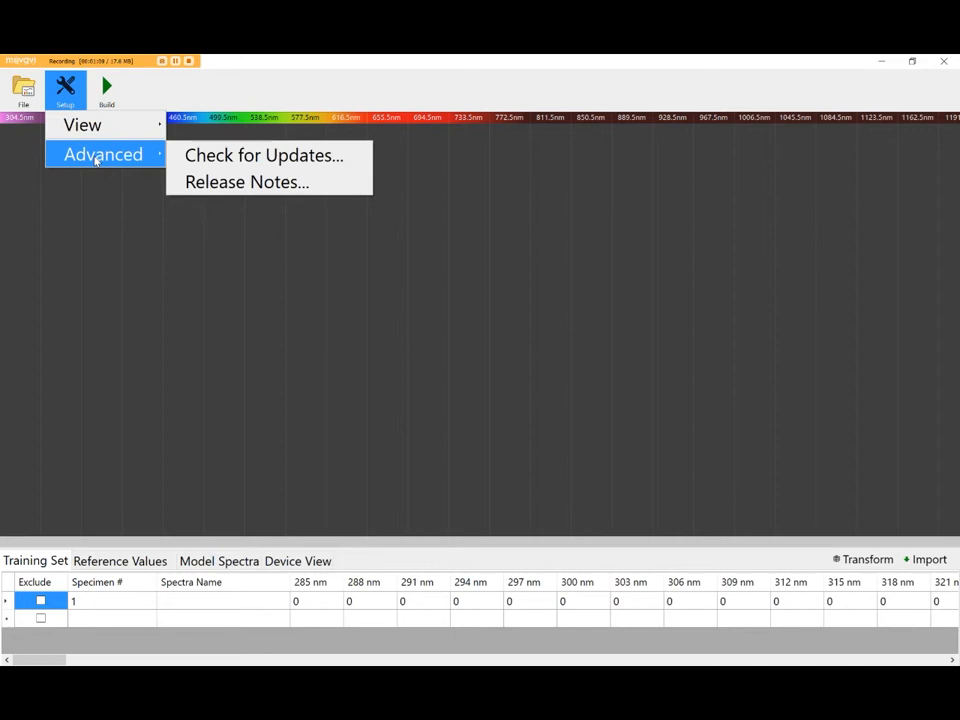
{"action": "left_click", "coordinate": [106, 89]}
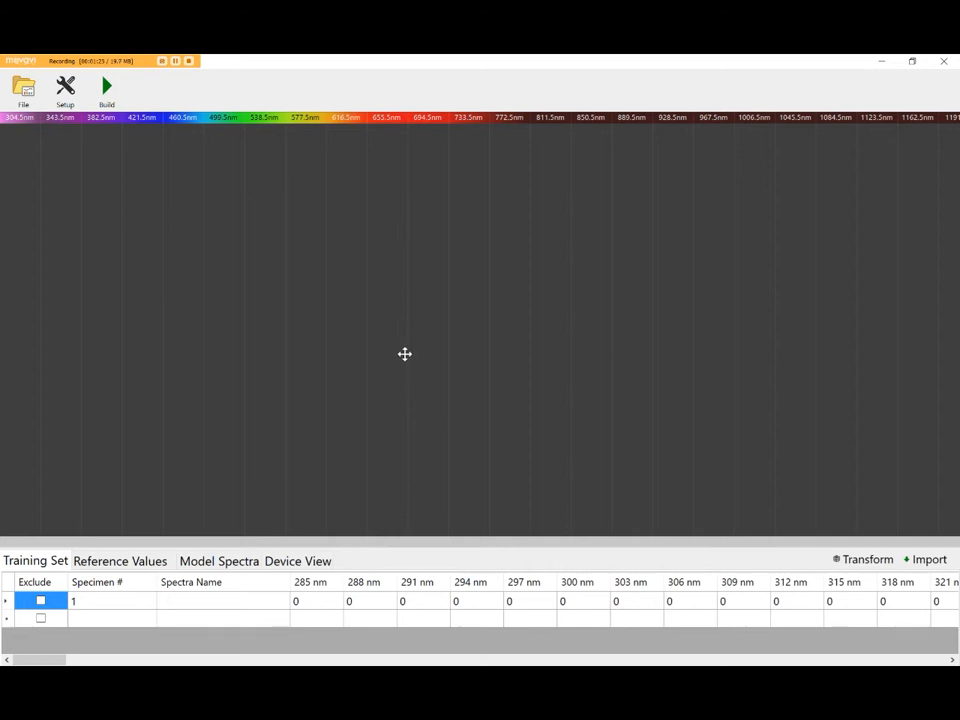
{"action": "mouse_move", "coordinate": [416, 354]}
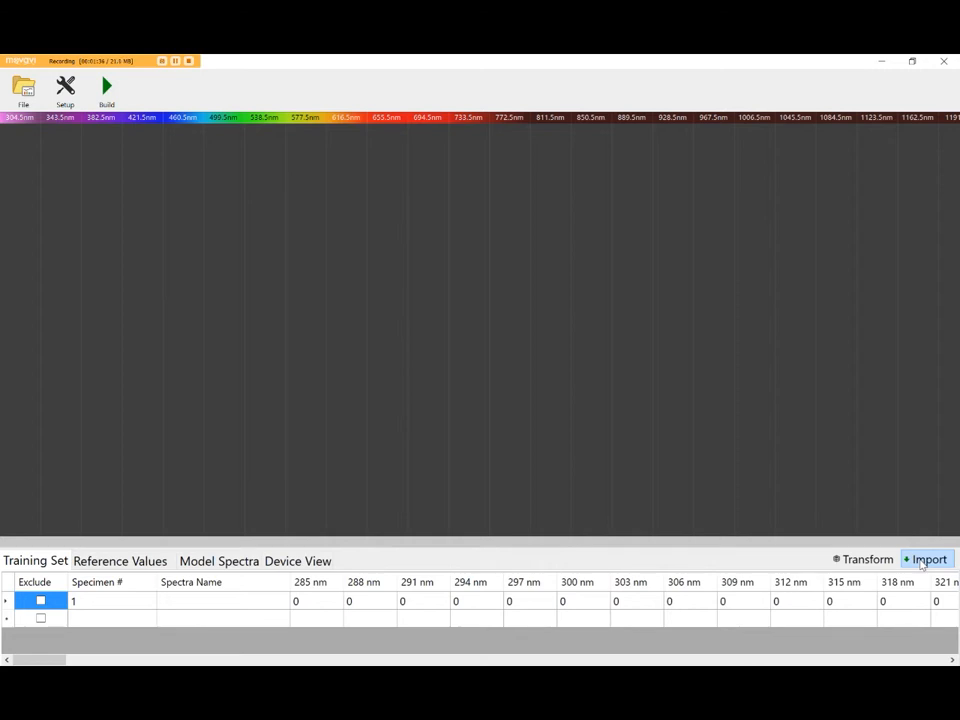
{"action": "mouse_move", "coordinate": [143, 260]}
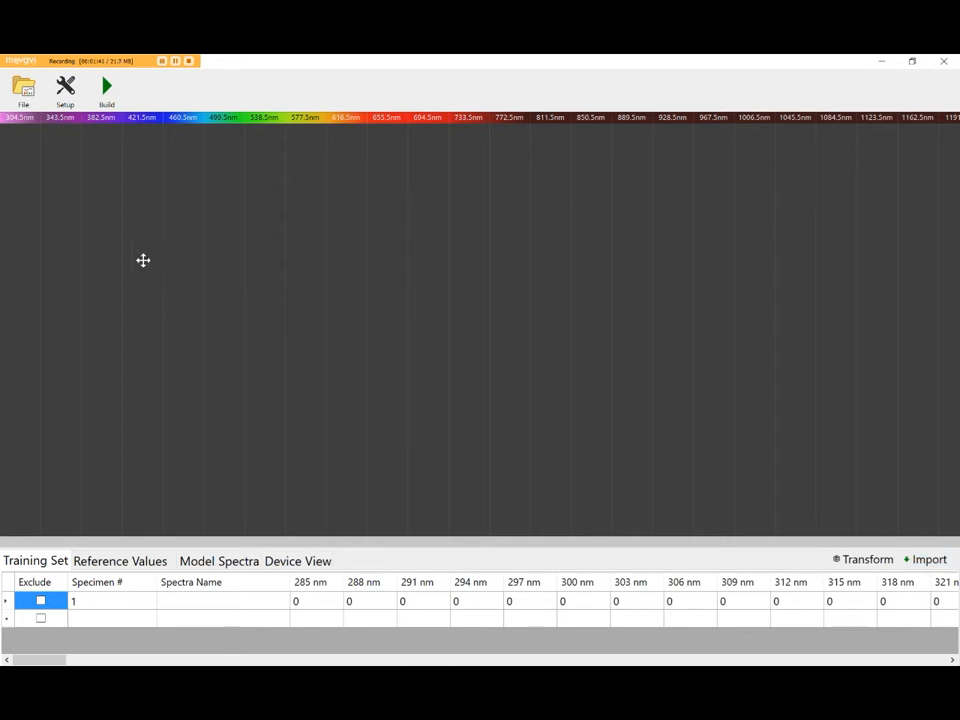
Start importing a training set file from the file options
{"action": "left_click", "coordinate": [23, 90]}
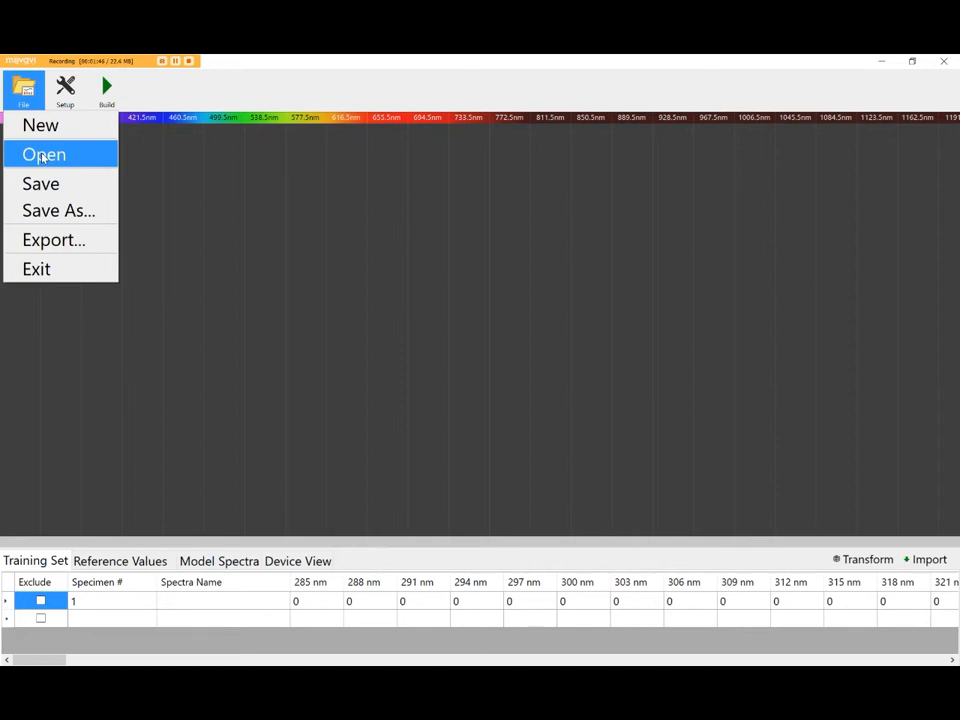
{"action": "mouse_move", "coordinate": [928, 565]}
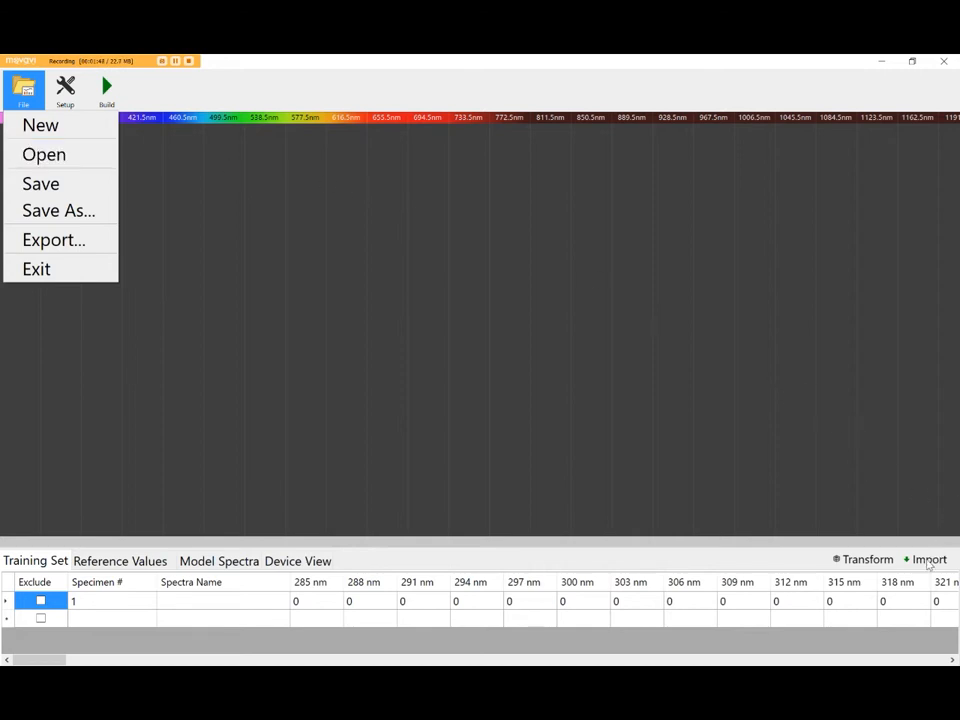
{"action": "left_click", "coordinate": [44, 154]}
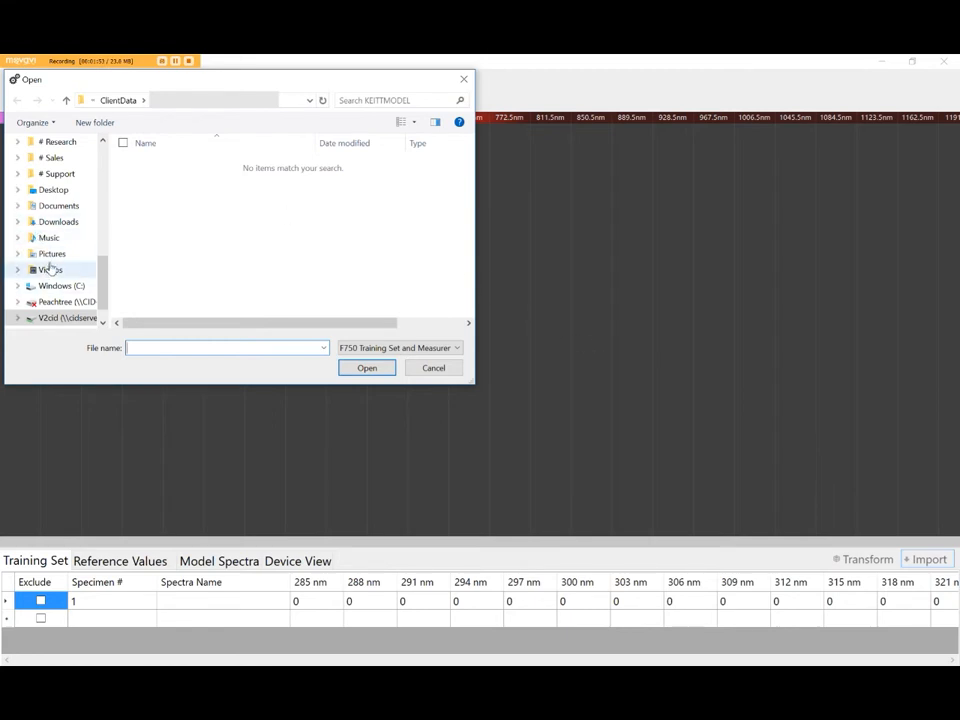
Go to Downloads > 750_training (1) and import interactive-demo.f750ts
{"action": "left_click", "coordinate": [58, 221]}
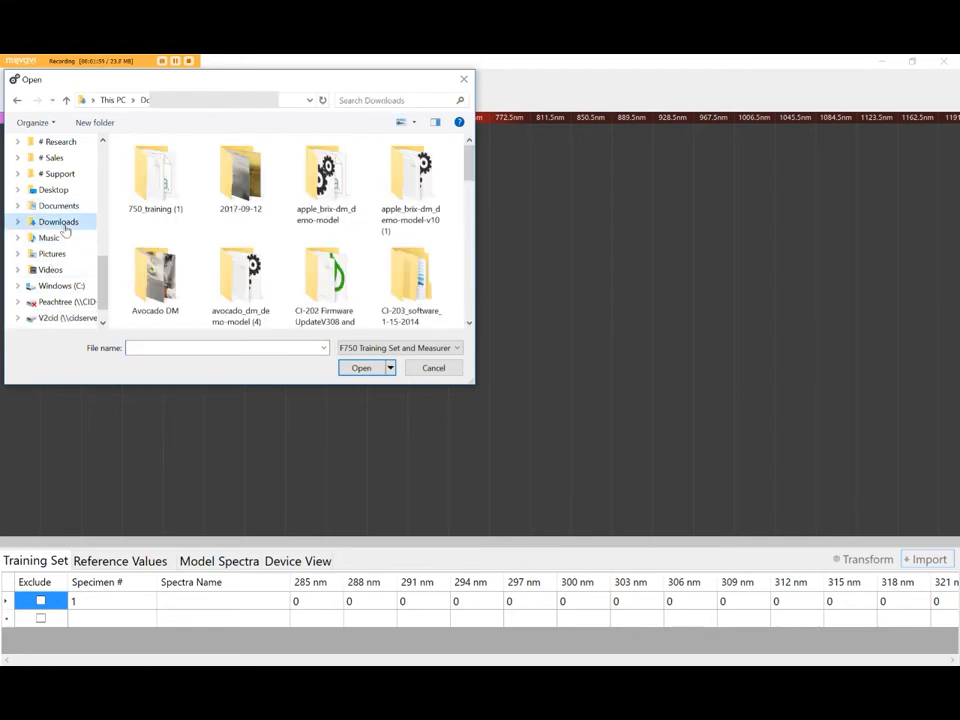
{"action": "left_click", "coordinate": [58, 221]}
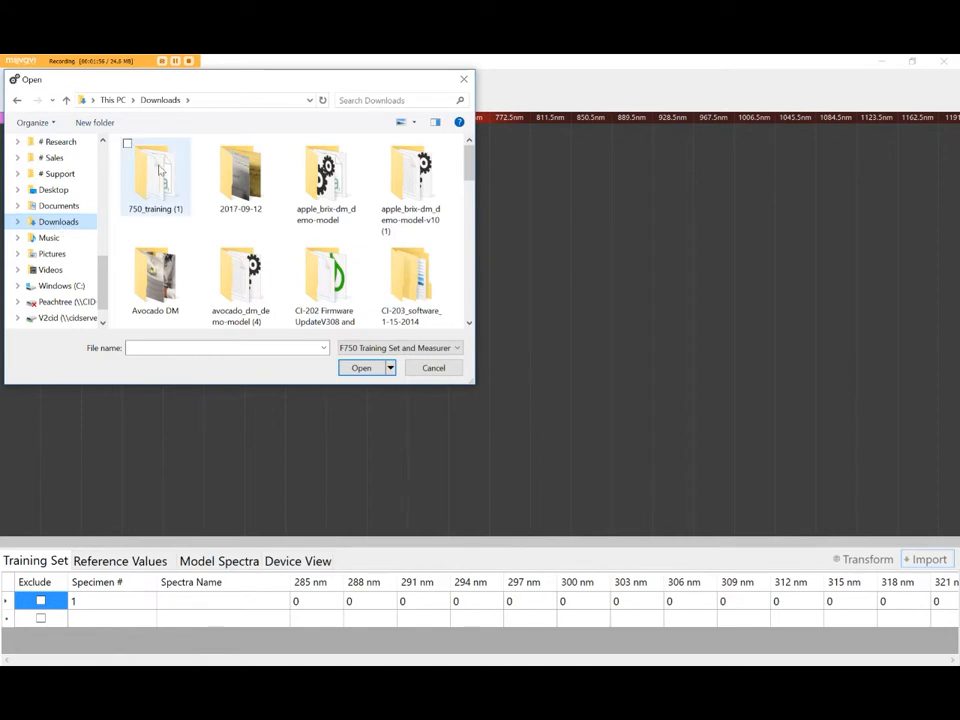
{"action": "left_click", "coordinate": [155, 170]}
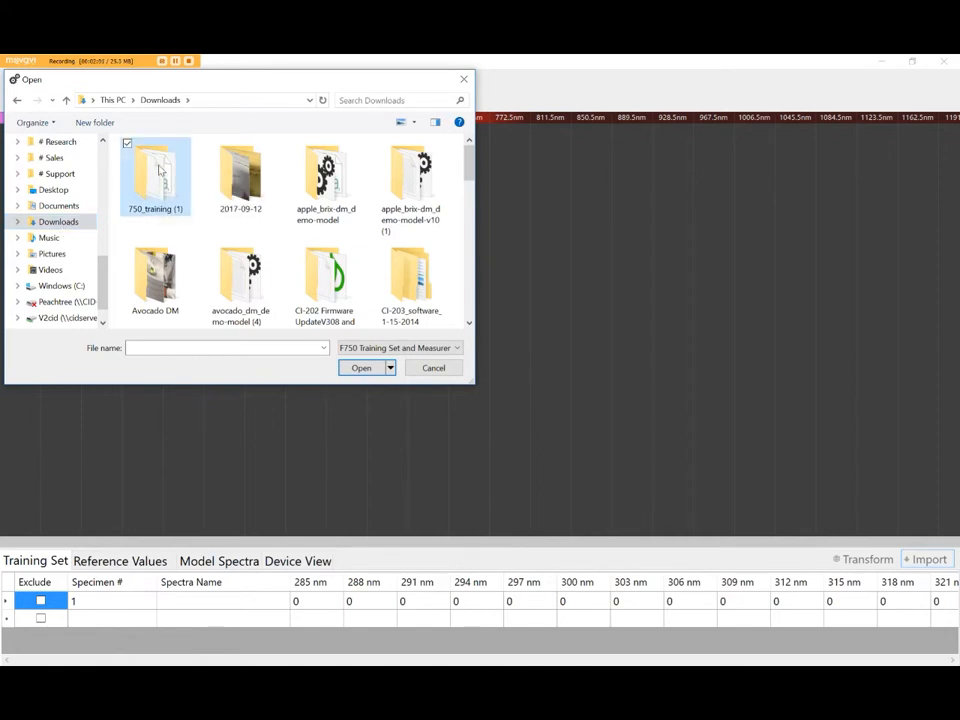
{"action": "double_click", "coordinate": [155, 175]}
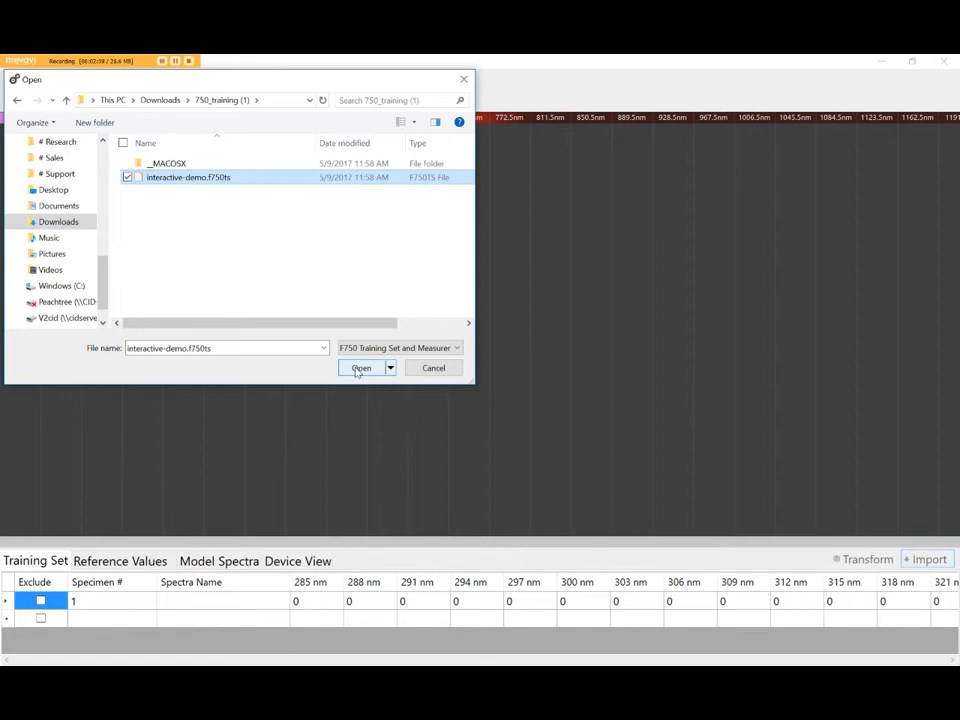
{"action": "left_click", "coordinate": [361, 368]}
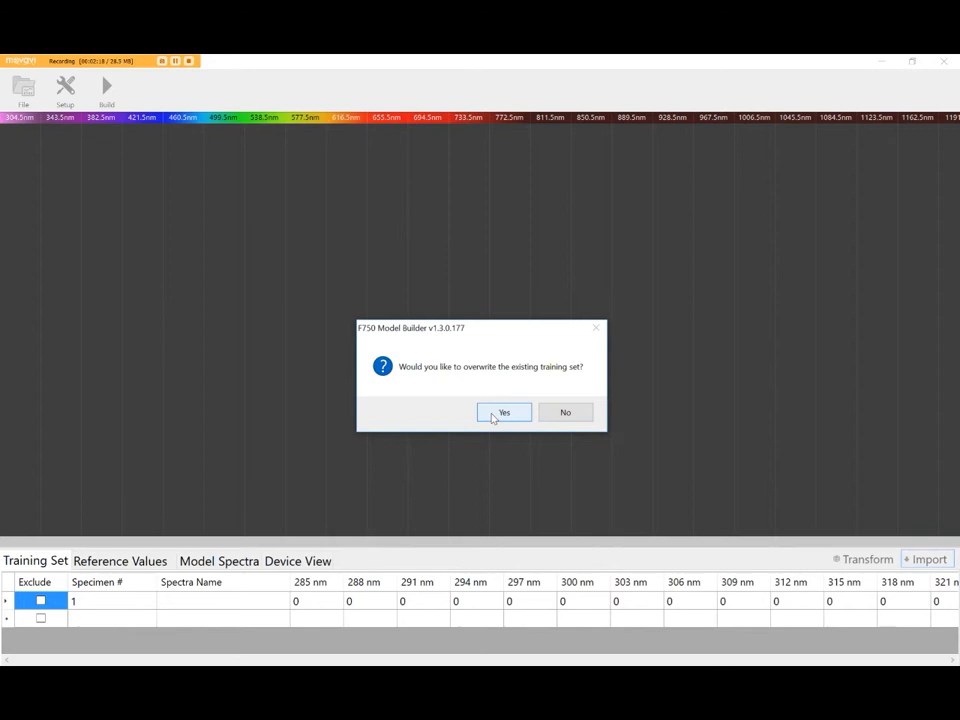
Confirm overwriting the empty training set with the interactive-demo spectra
{"action": "left_click", "coordinate": [504, 412]}
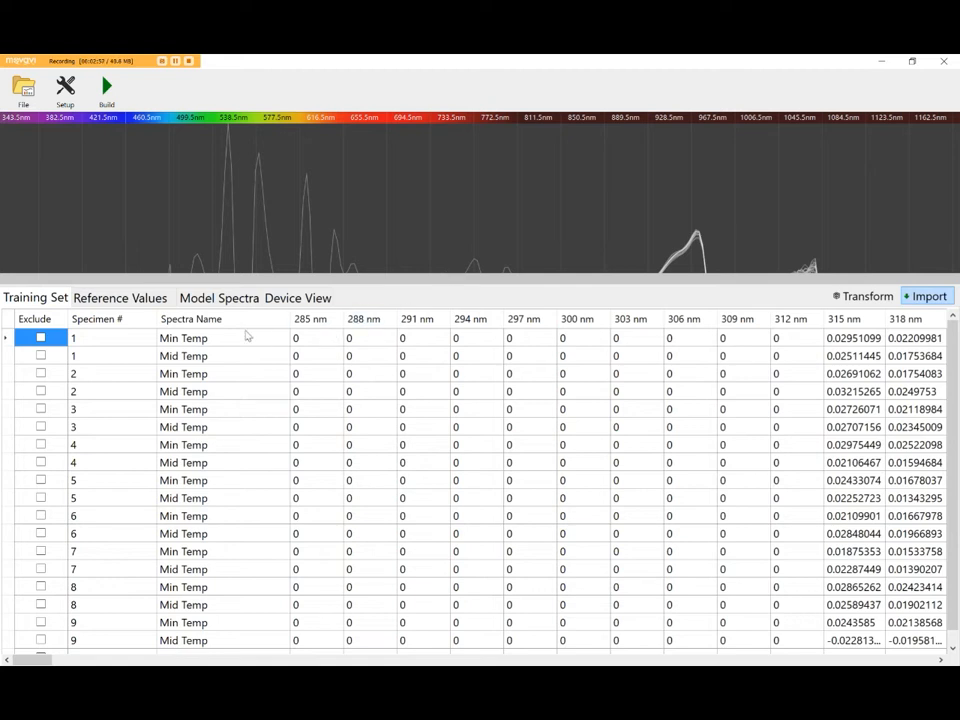
{"action": "left_click", "coordinate": [96, 319]}
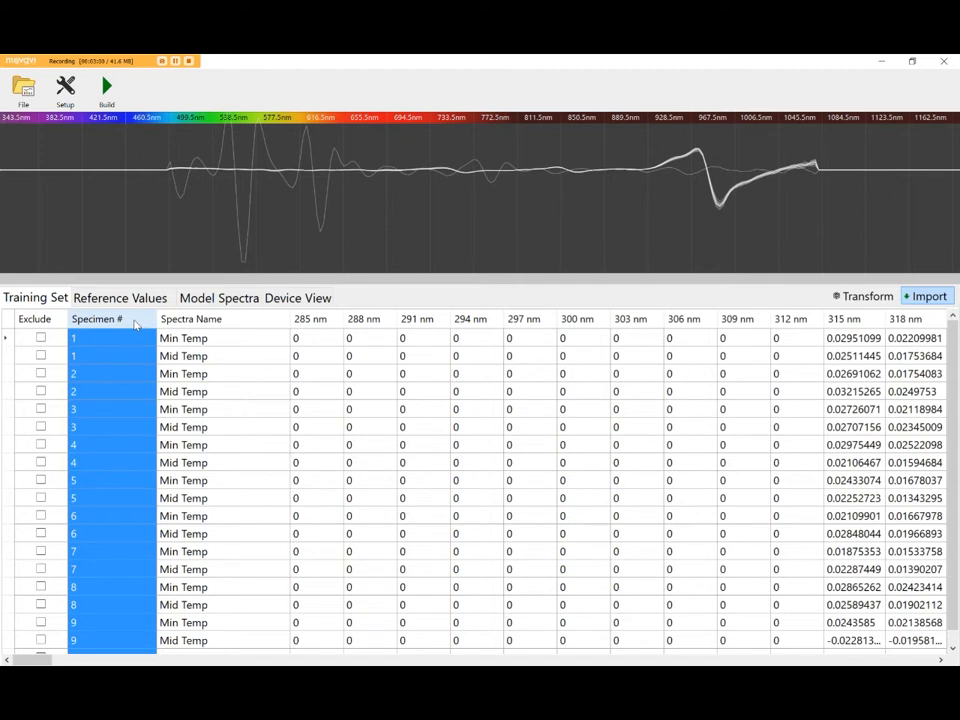
{"action": "mouse_move", "coordinate": [157, 323]}
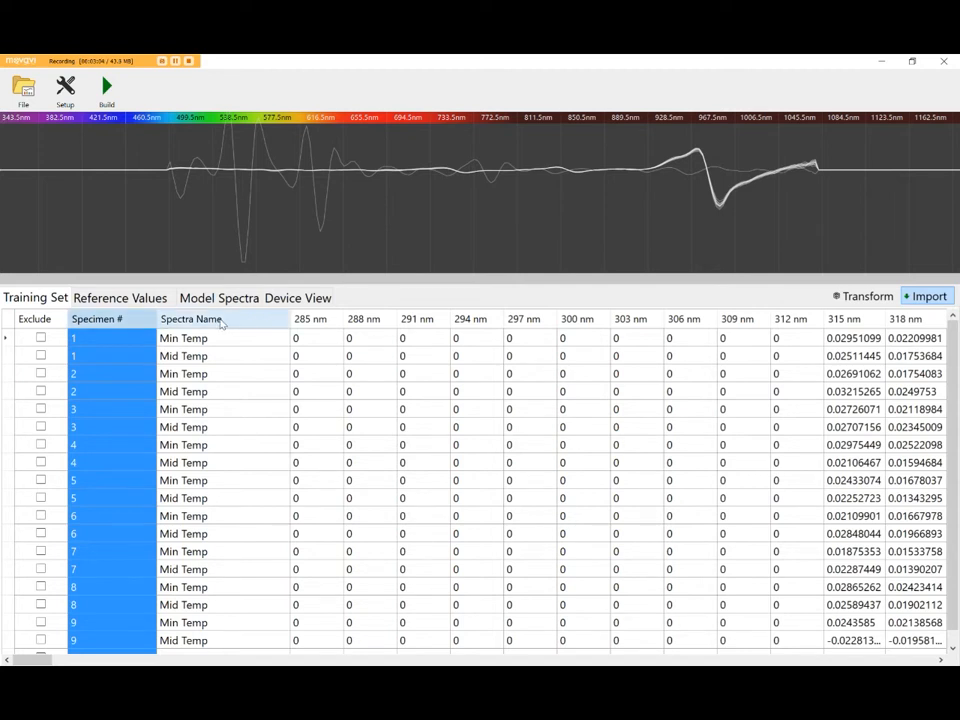
{"action": "left_click", "coordinate": [189, 318]}
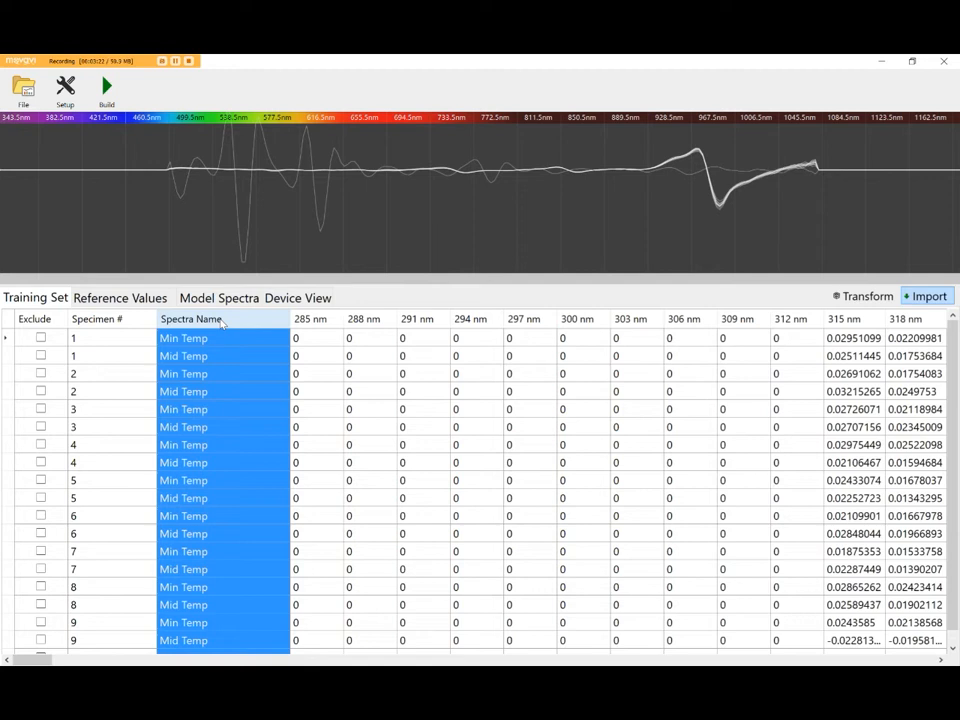
{"action": "left_click", "coordinate": [183, 338]}
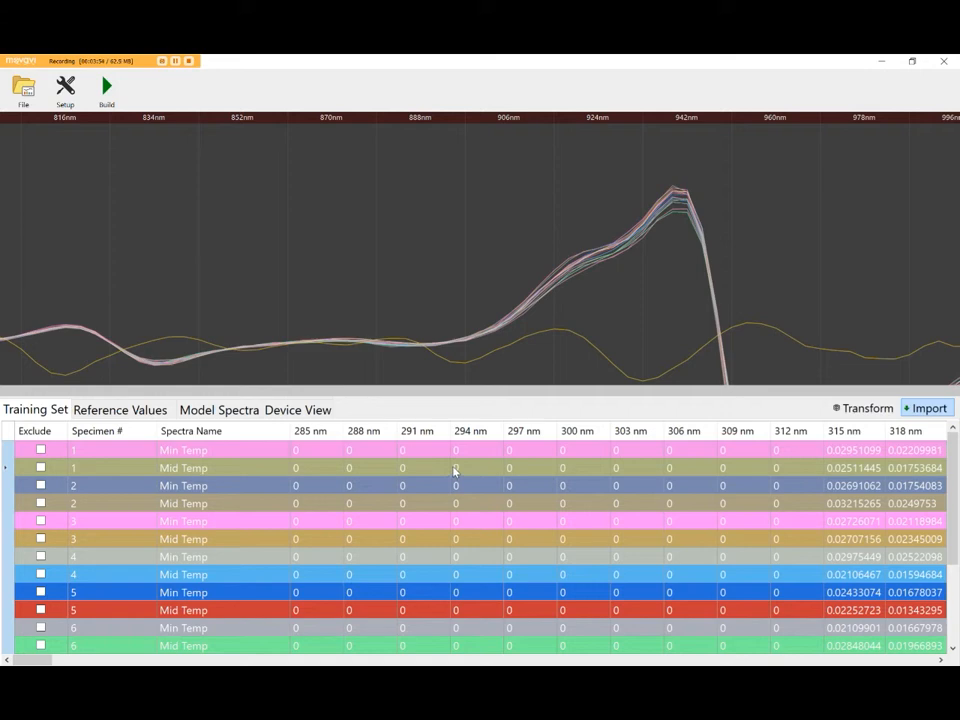
{"action": "mouse_move", "coordinate": [250, 454]}
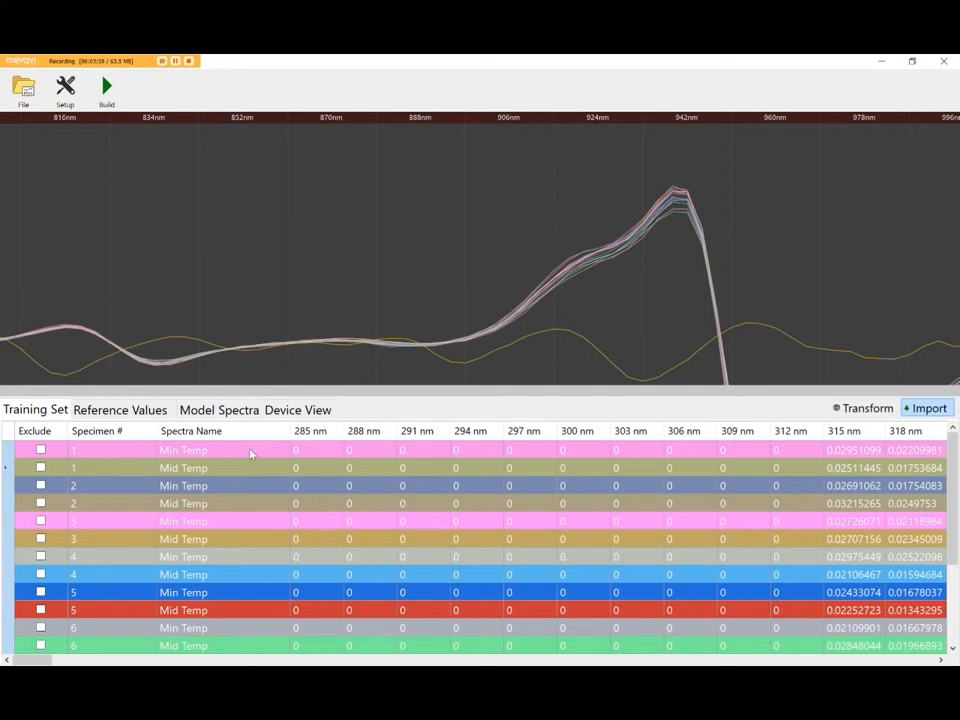
Tick Exclude on the last row, specimen 9 Mid Temp
{"action": "left_click", "coordinate": [183, 450]}
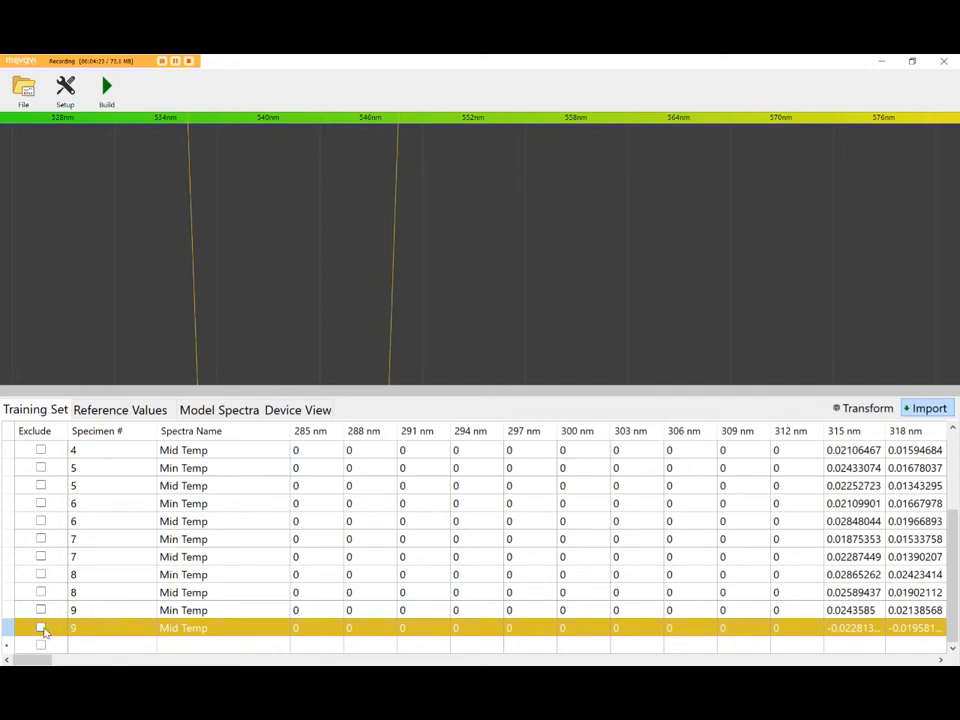
{"action": "left_click", "coordinate": [41, 627]}
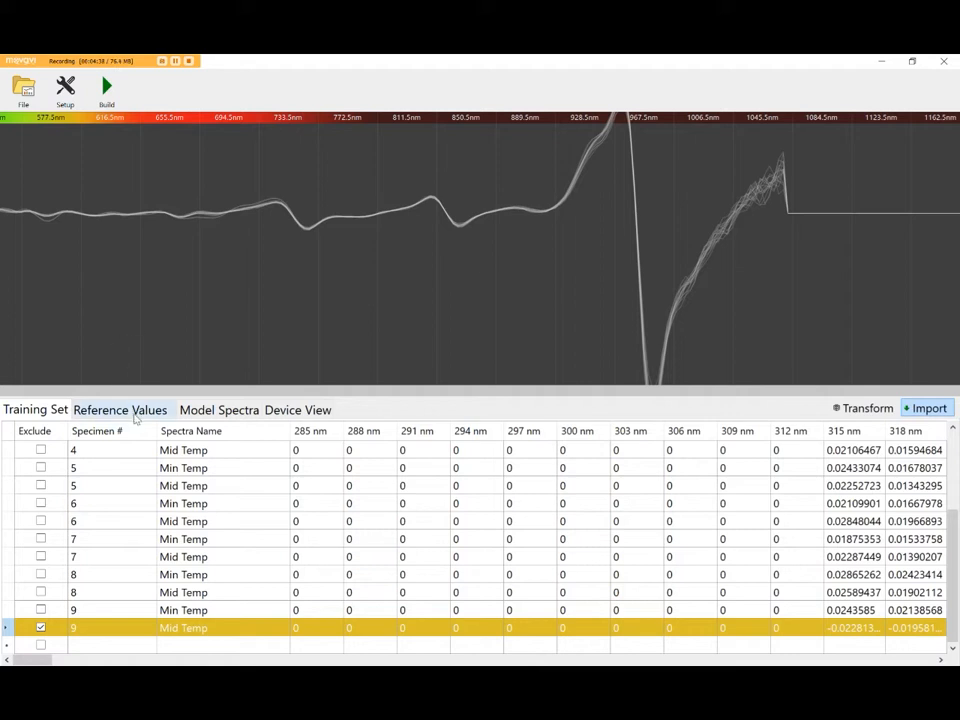
Import interactive-demo-reference-values.csv on the Reference Values tab
{"action": "left_click", "coordinate": [120, 409]}
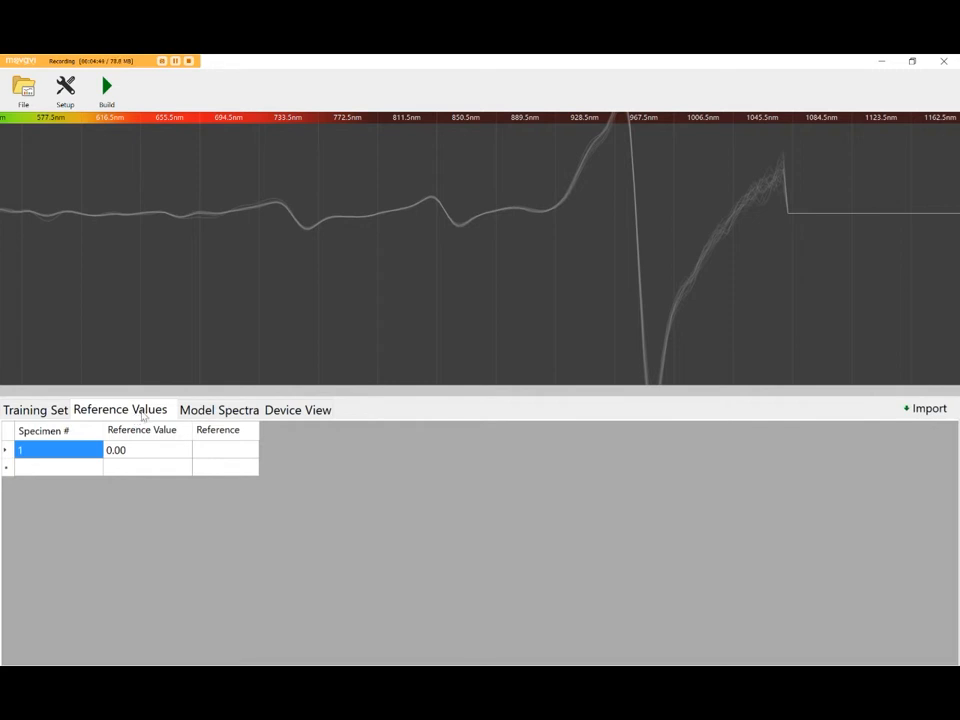
{"action": "mouse_move", "coordinate": [925, 400]}
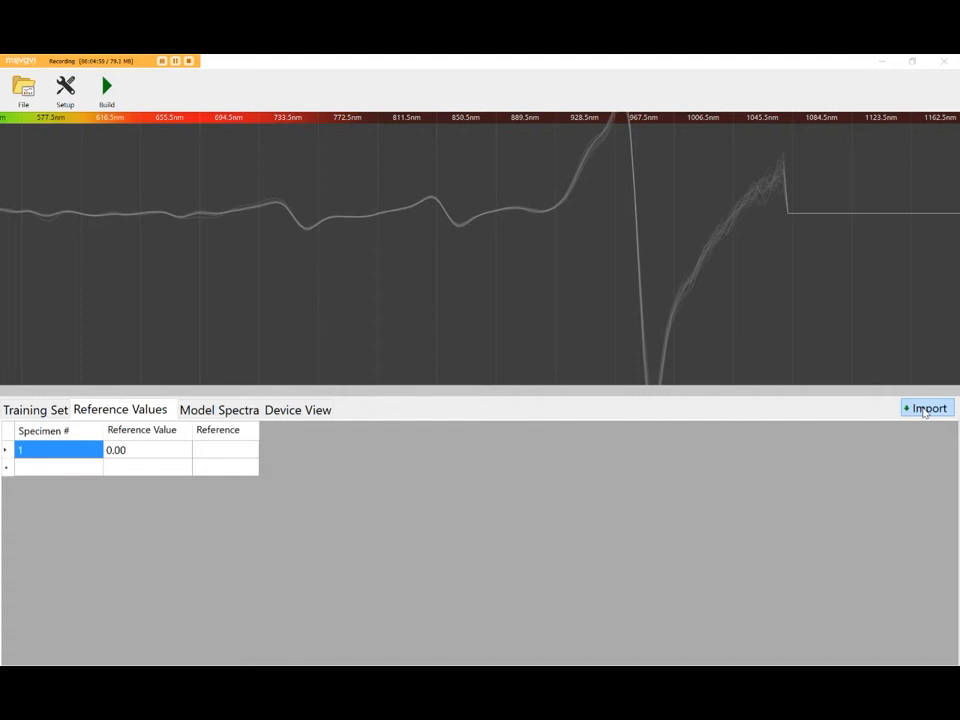
{"action": "left_click", "coordinate": [927, 408]}
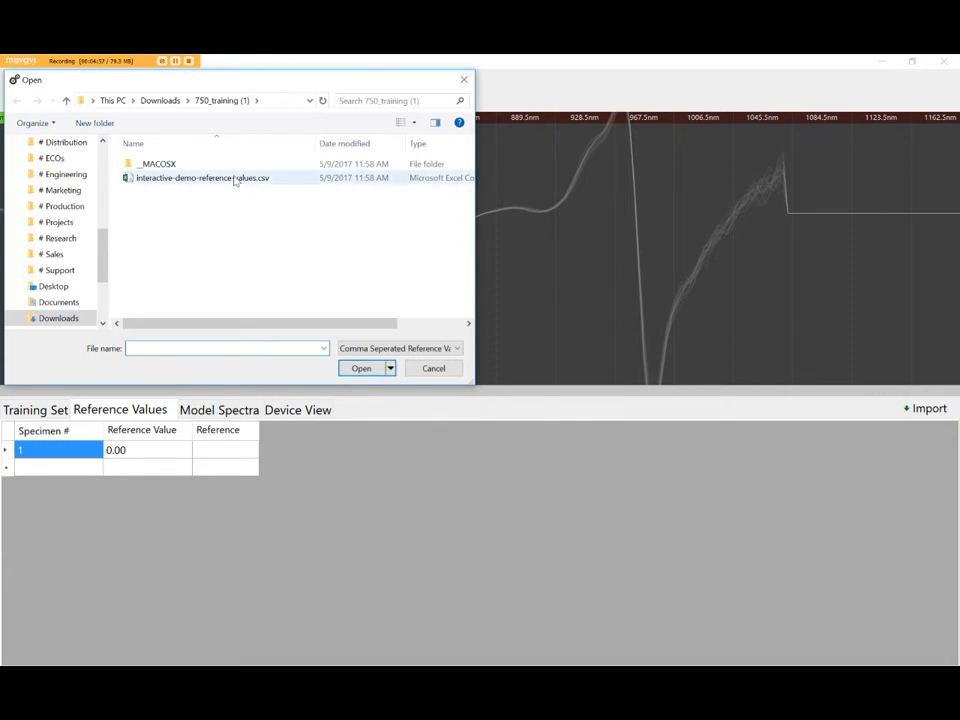
{"action": "left_click", "coordinate": [202, 177]}
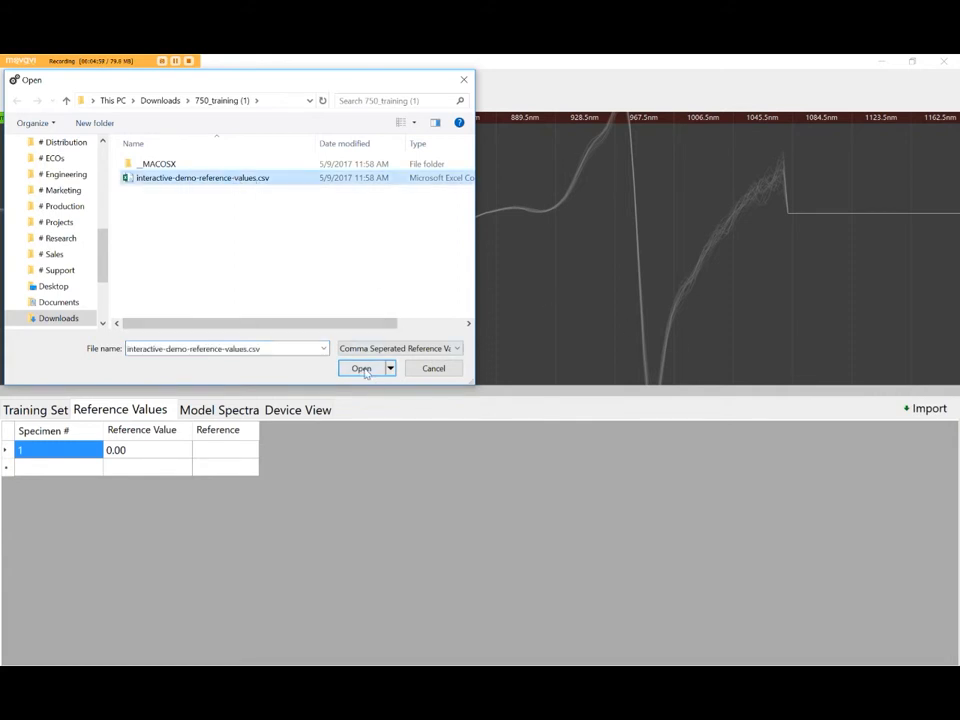
{"action": "left_click", "coordinate": [360, 368]}
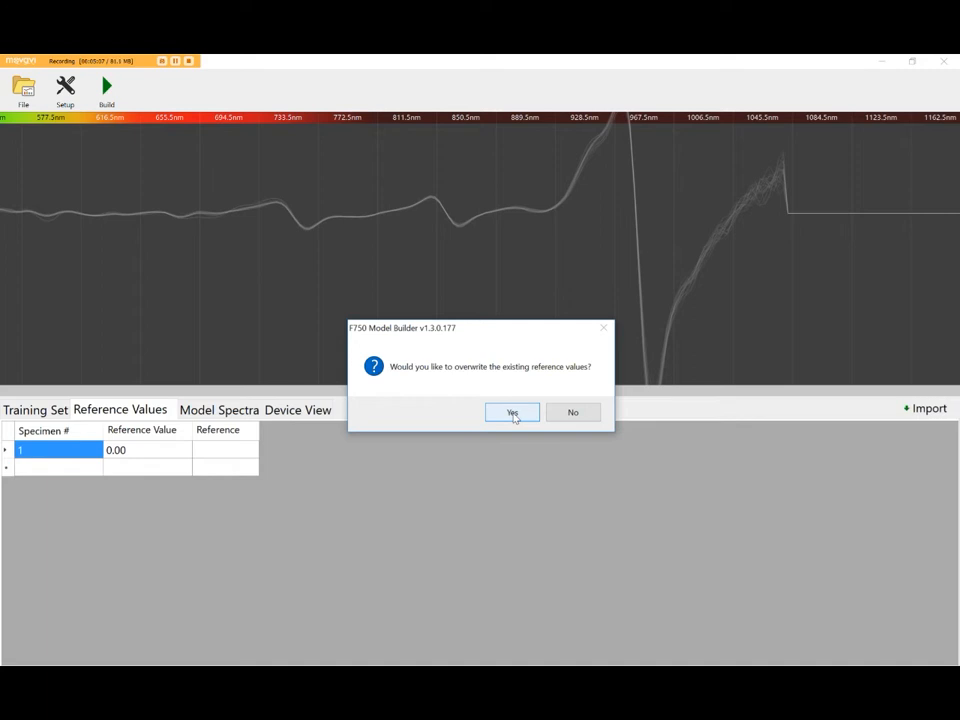
Confirm overwriting the reference values and check the Target Sugar column heading
{"action": "left_click", "coordinate": [512, 412]}
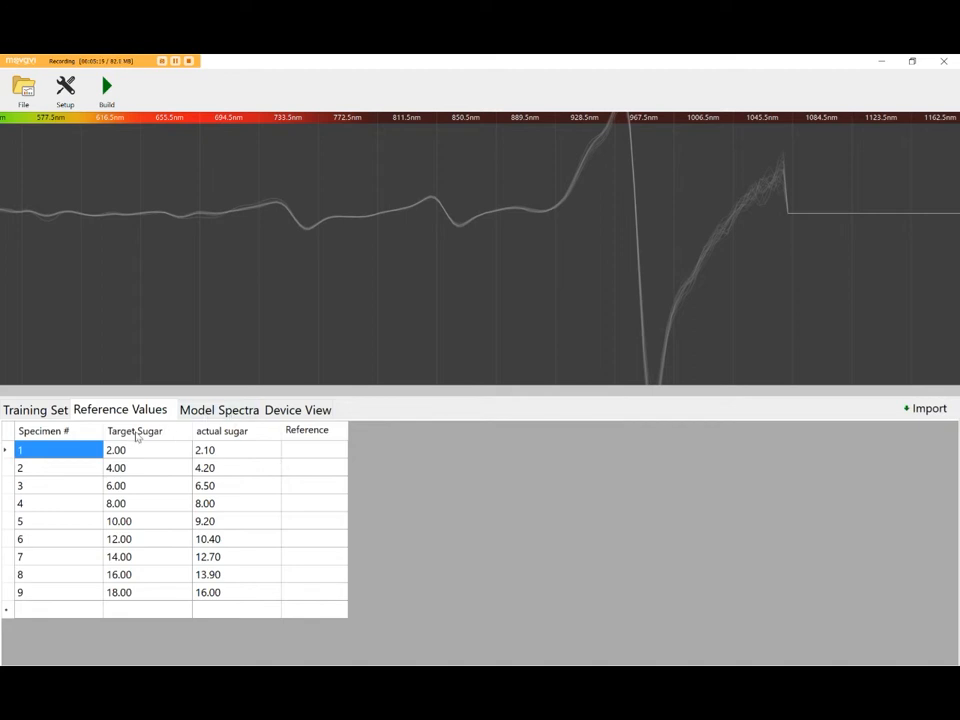
{"action": "left_click", "coordinate": [134, 430]}
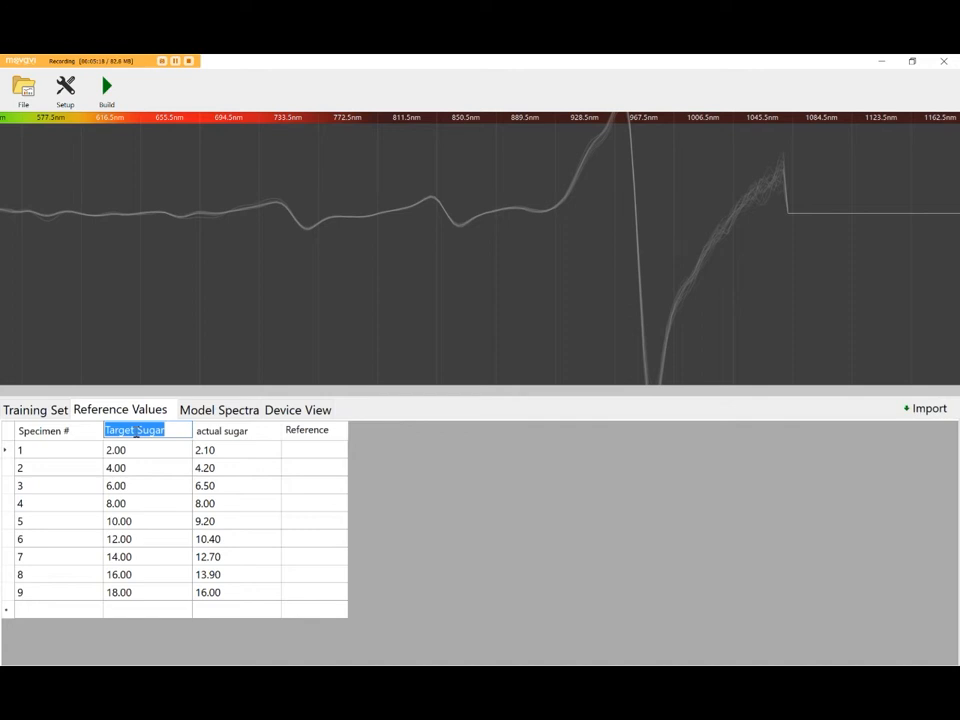
{"action": "left_click", "coordinate": [116, 485]}
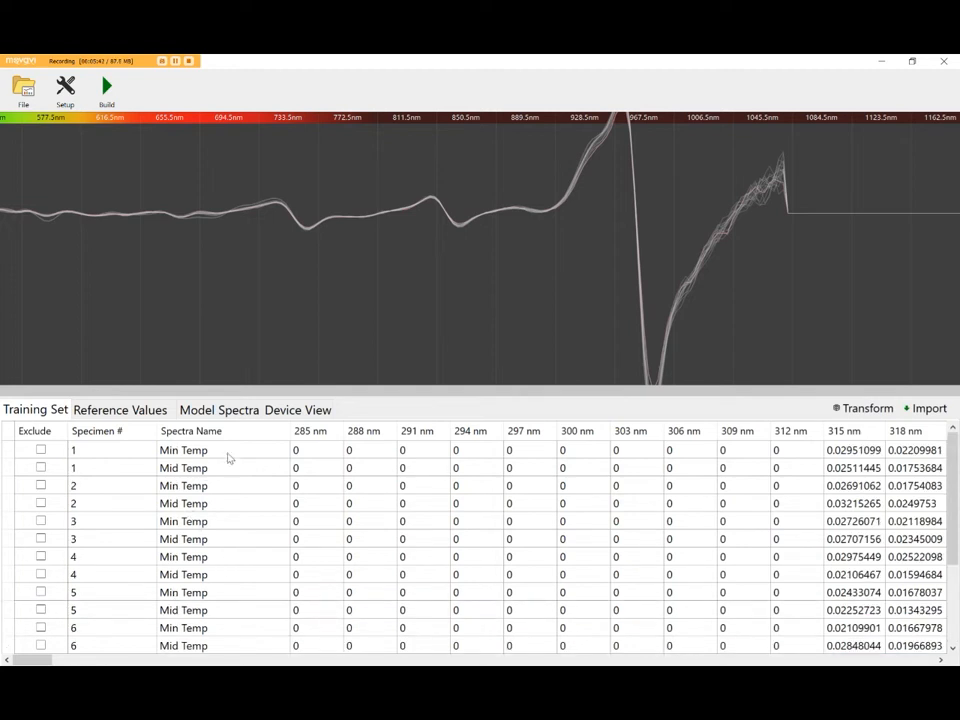
Switch to the Reference Values tab and inspect specimens 1 and 2
{"action": "left_click", "coordinate": [183, 467]}
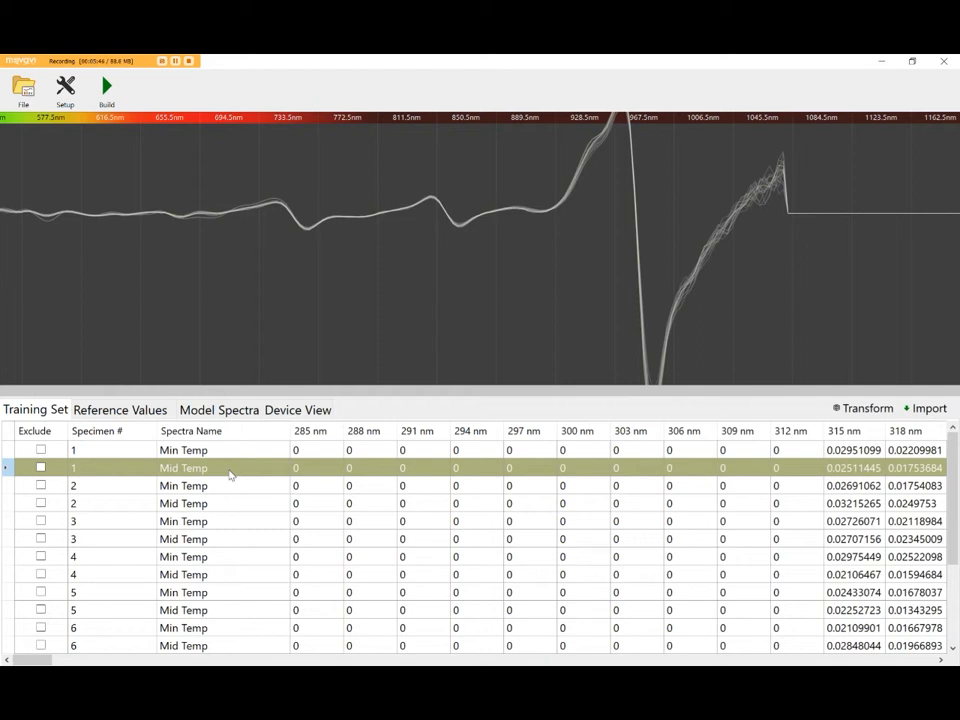
{"action": "left_click", "coordinate": [120, 409]}
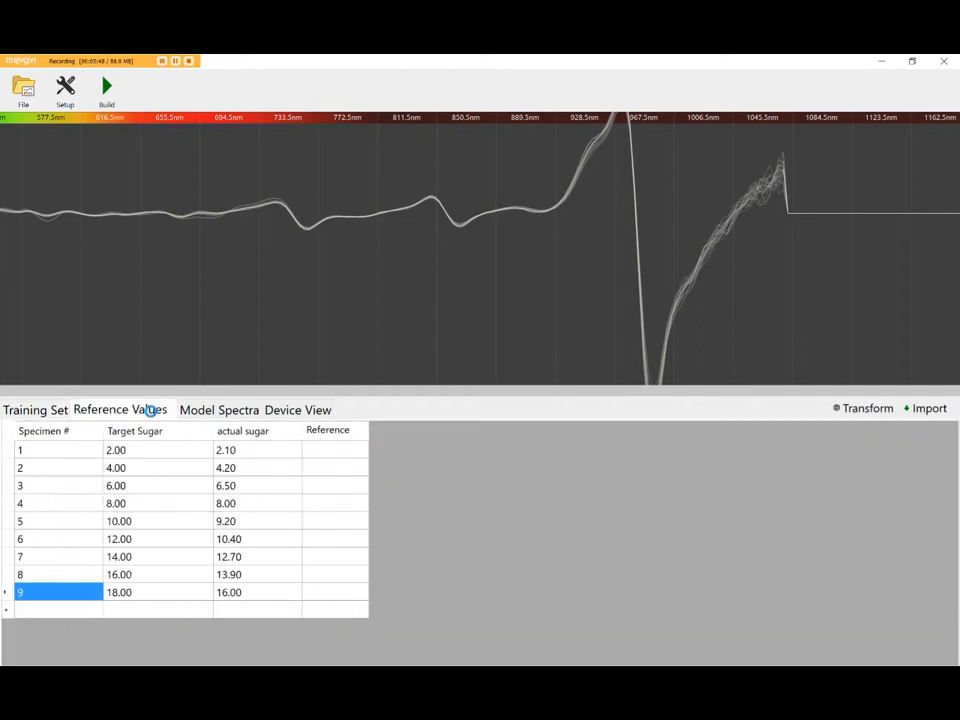
{"action": "left_click", "coordinate": [59, 449]}
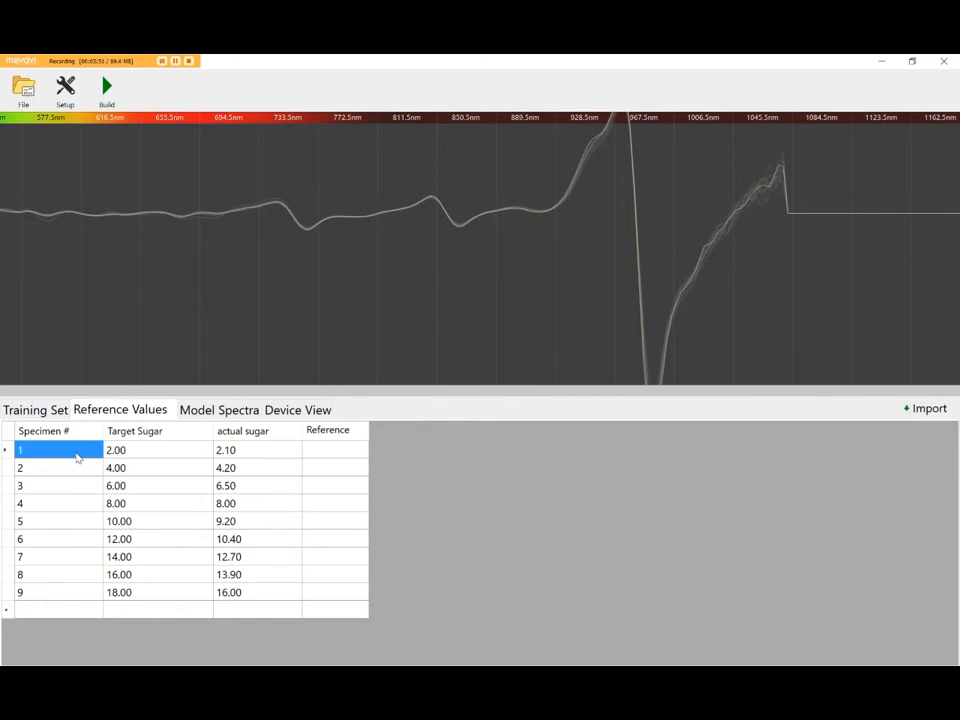
{"action": "mouse_move", "coordinate": [80, 475]}
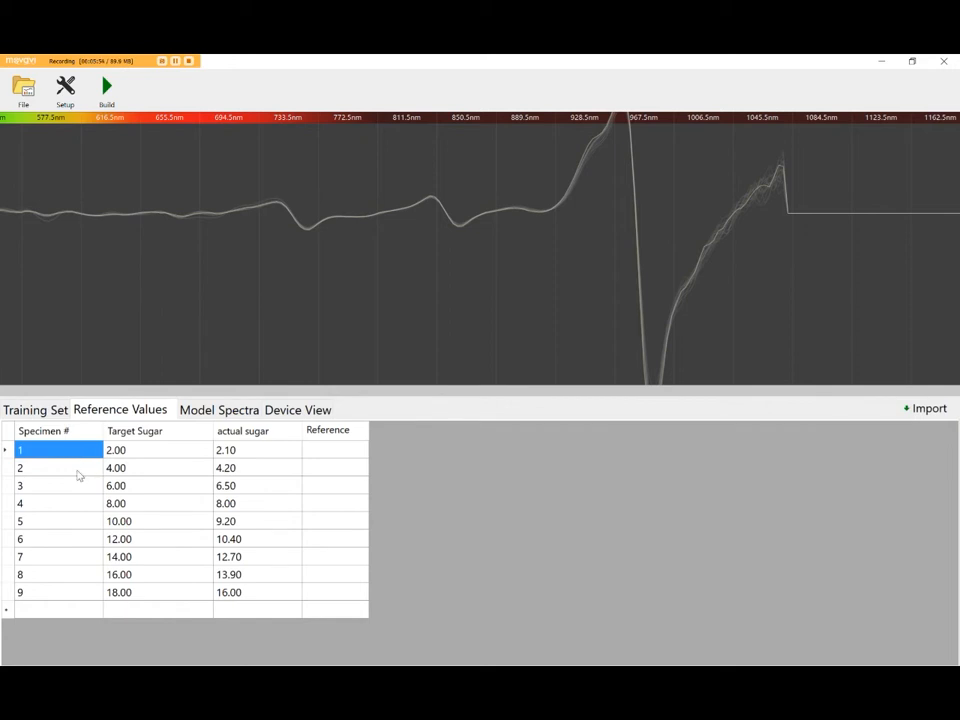
{"action": "left_click", "coordinate": [57, 467]}
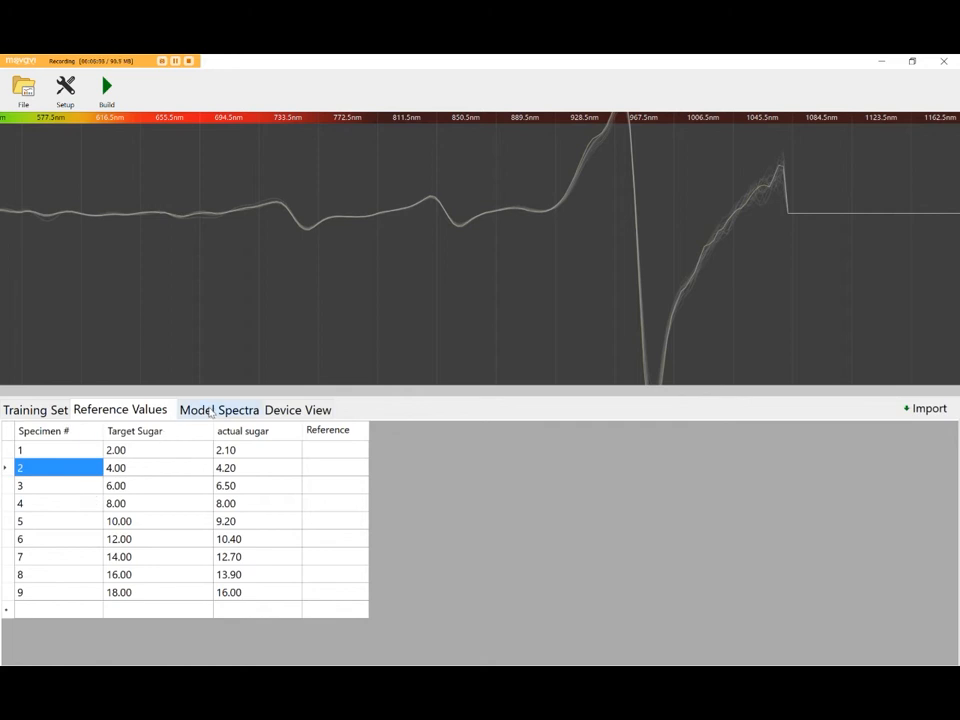
View Range #1 (729–975 nm) on the Model Spectra tab
{"action": "left_click", "coordinate": [218, 409]}
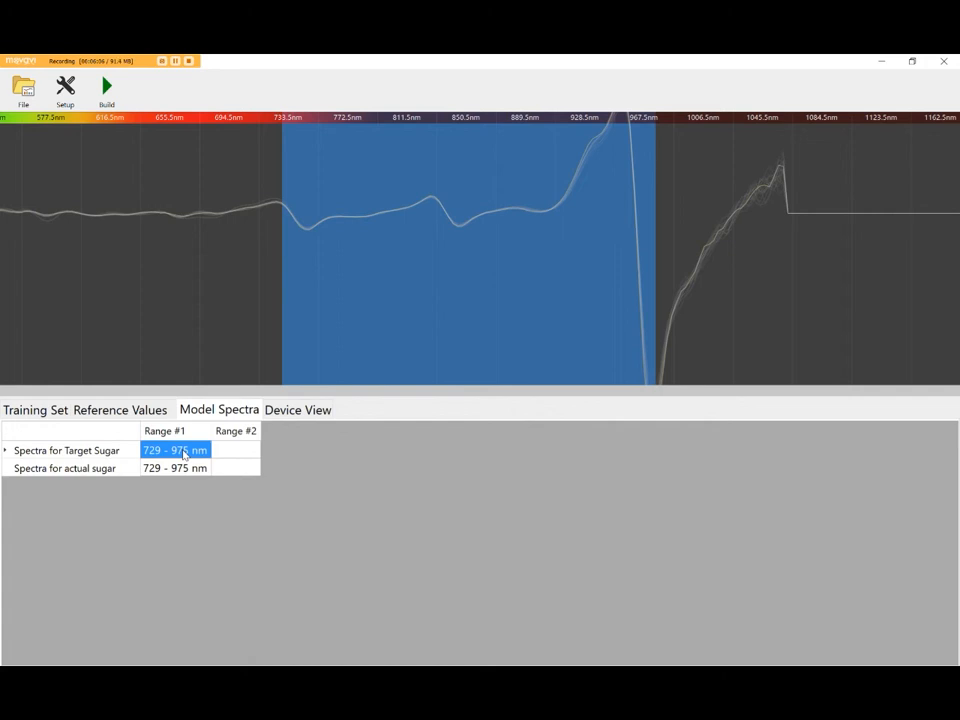
{"action": "left_click", "coordinate": [175, 450]}
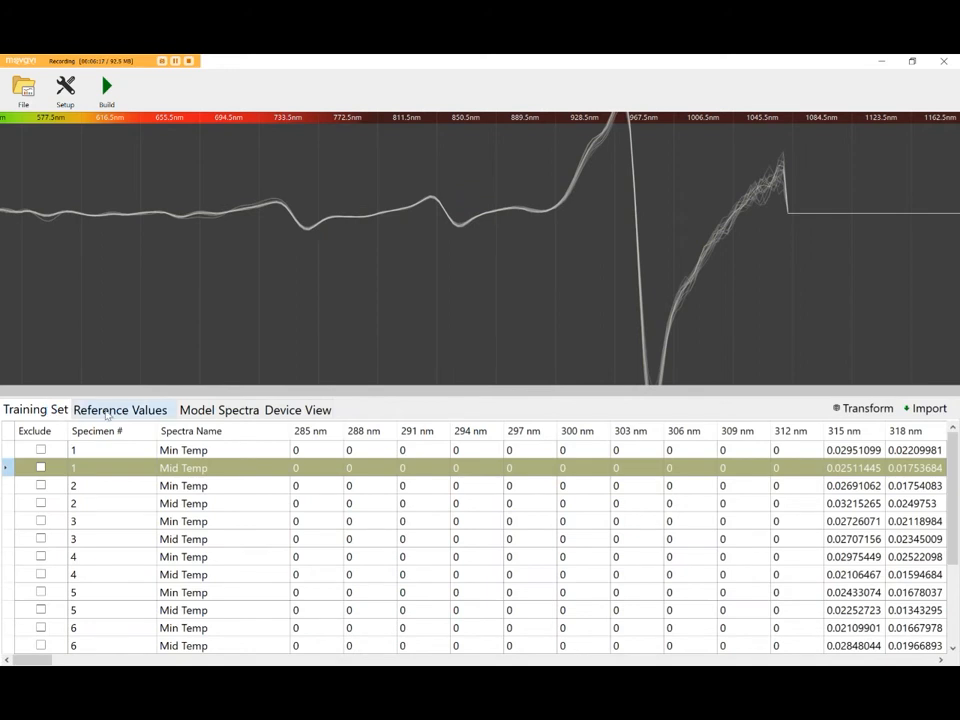
{"action": "left_click", "coordinate": [218, 410]}
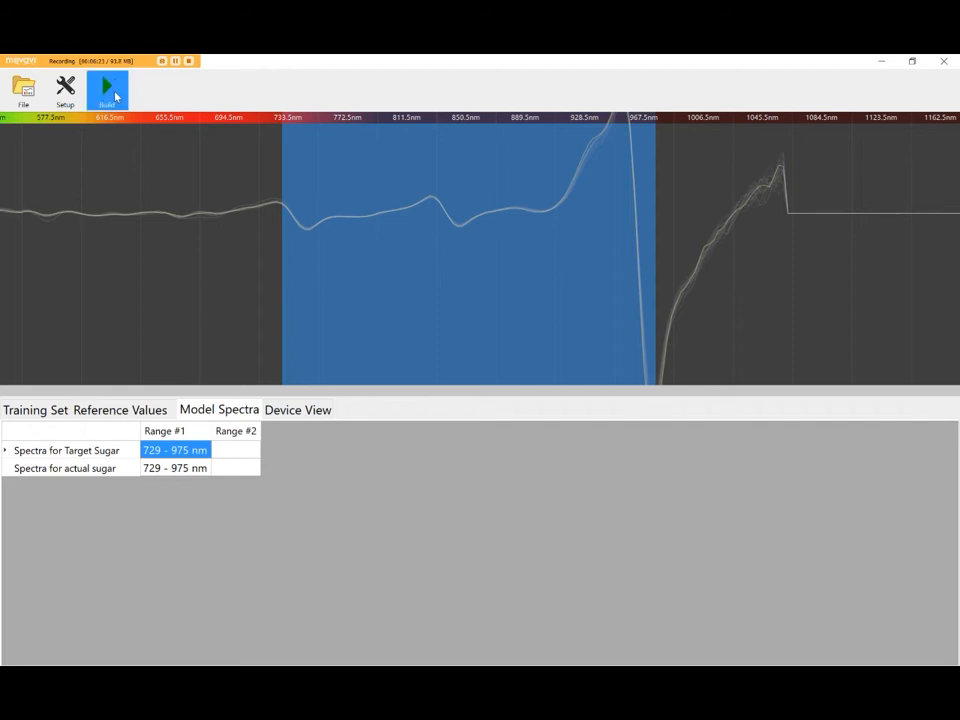
Build the sugar model, review its 90.13% explained variance, and return to Training Set
{"action": "left_click", "coordinate": [107, 88]}
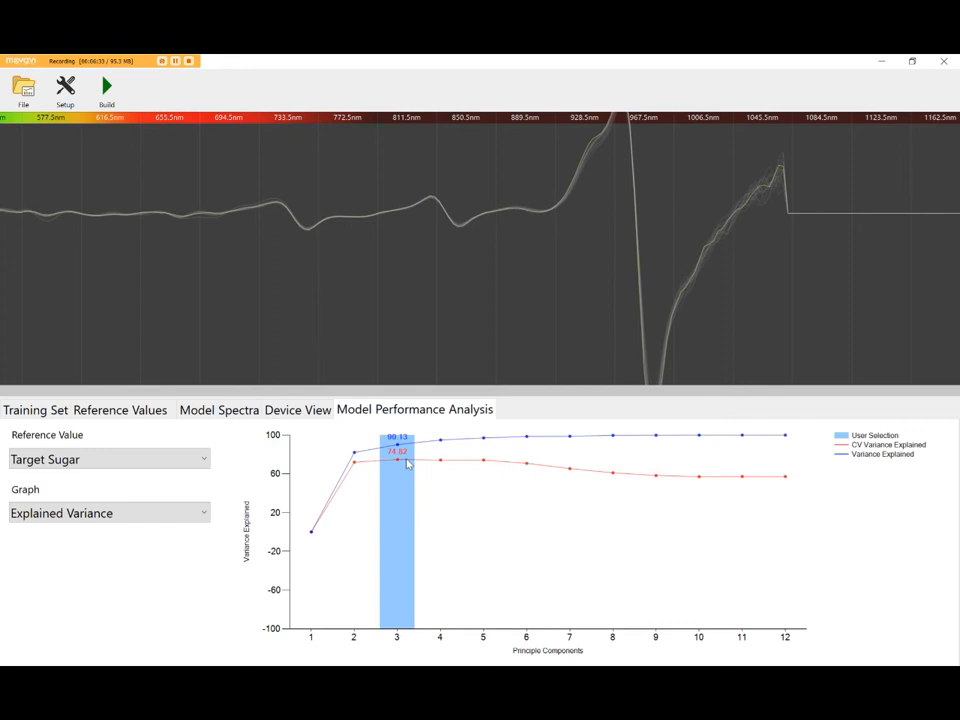
{"action": "mouse_move", "coordinate": [350, 465]}
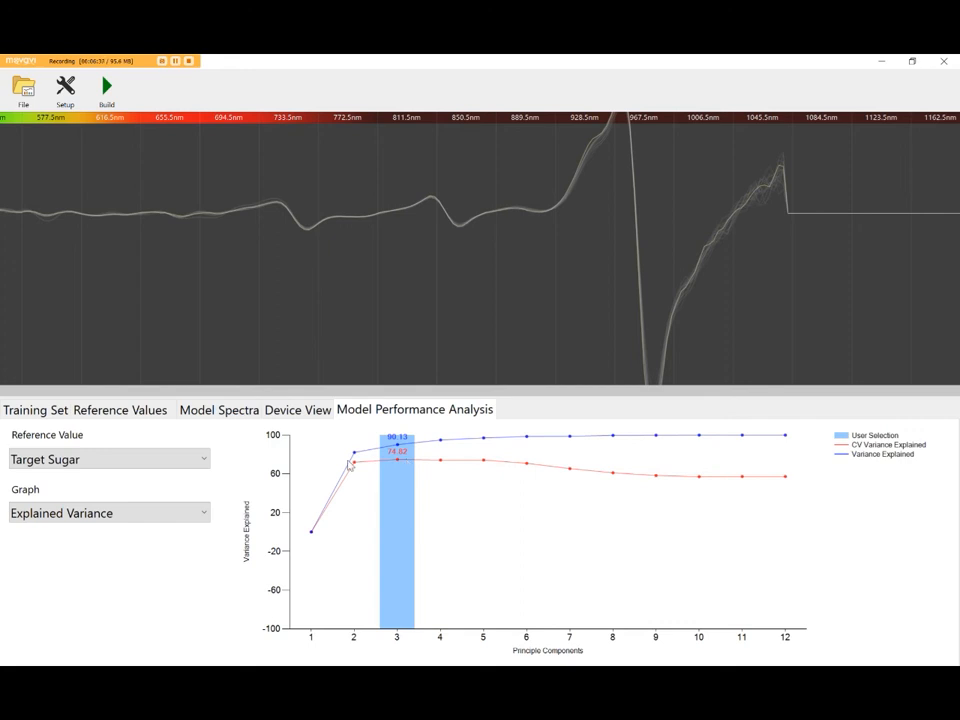
{"action": "left_click", "coordinate": [35, 409]}
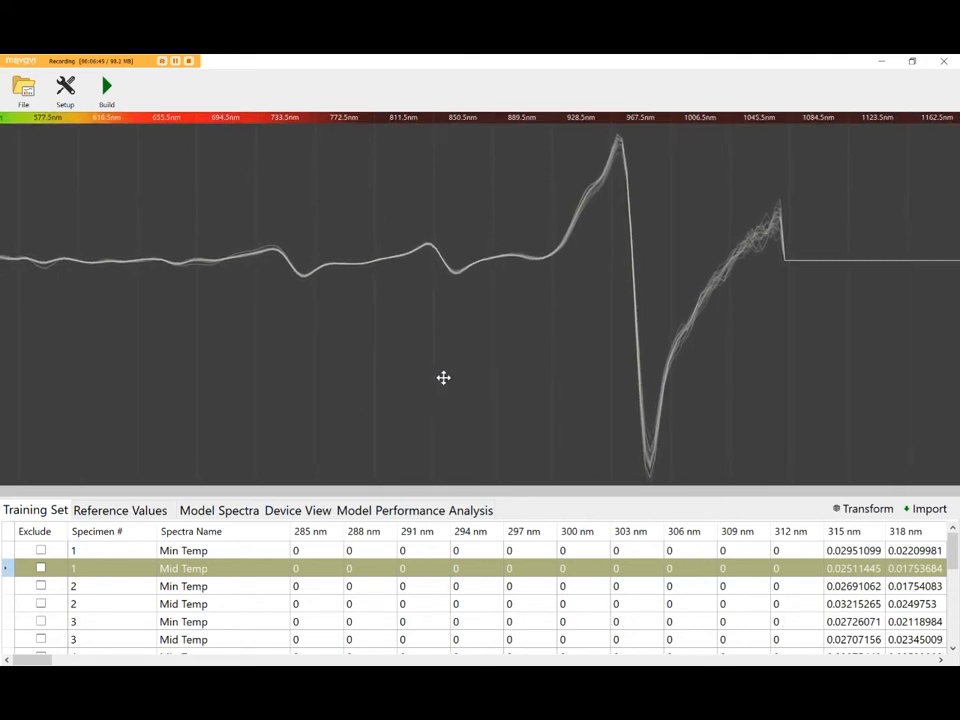
Start Save As and enter 'Sugar water model' as the .modelBuilder file name
{"action": "left_click", "coordinate": [23, 90]}
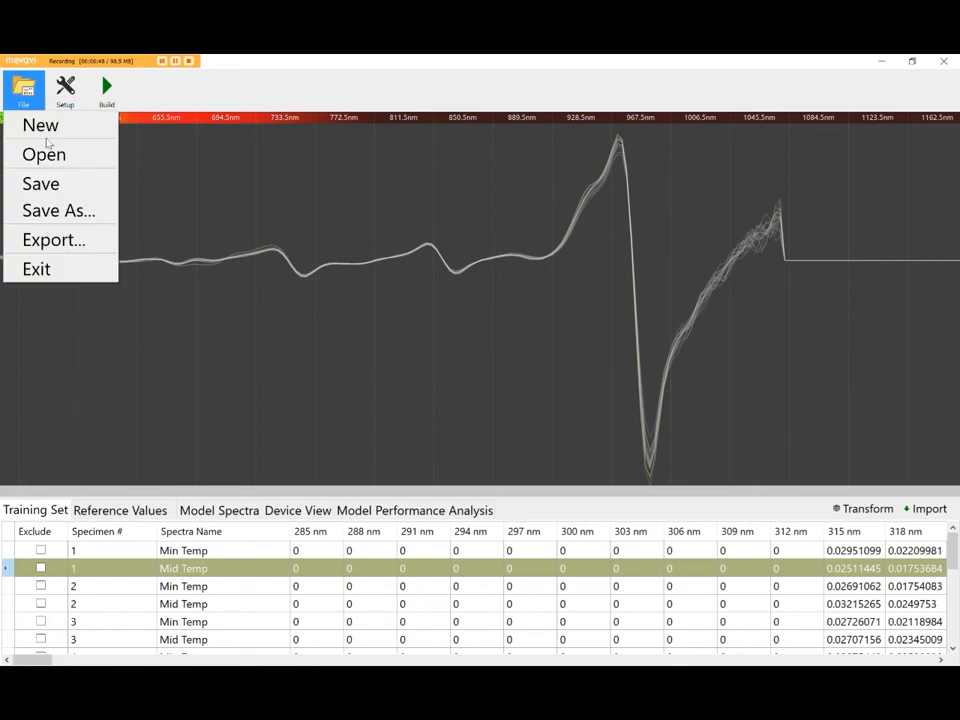
{"action": "left_click", "coordinate": [58, 211]}
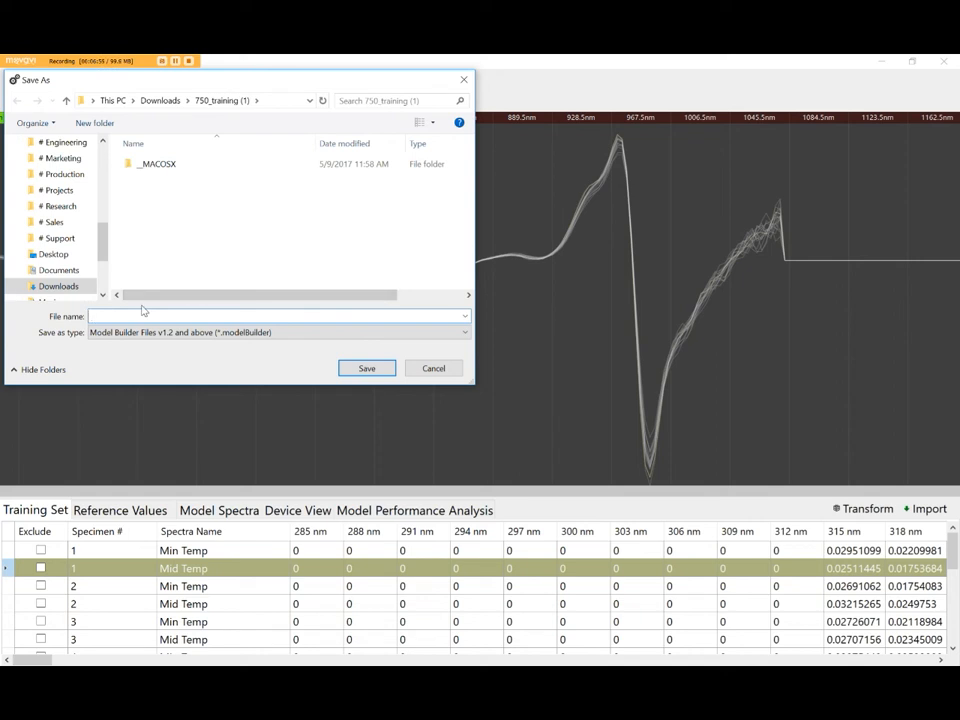
{"action": "type", "text": "Sugar"}
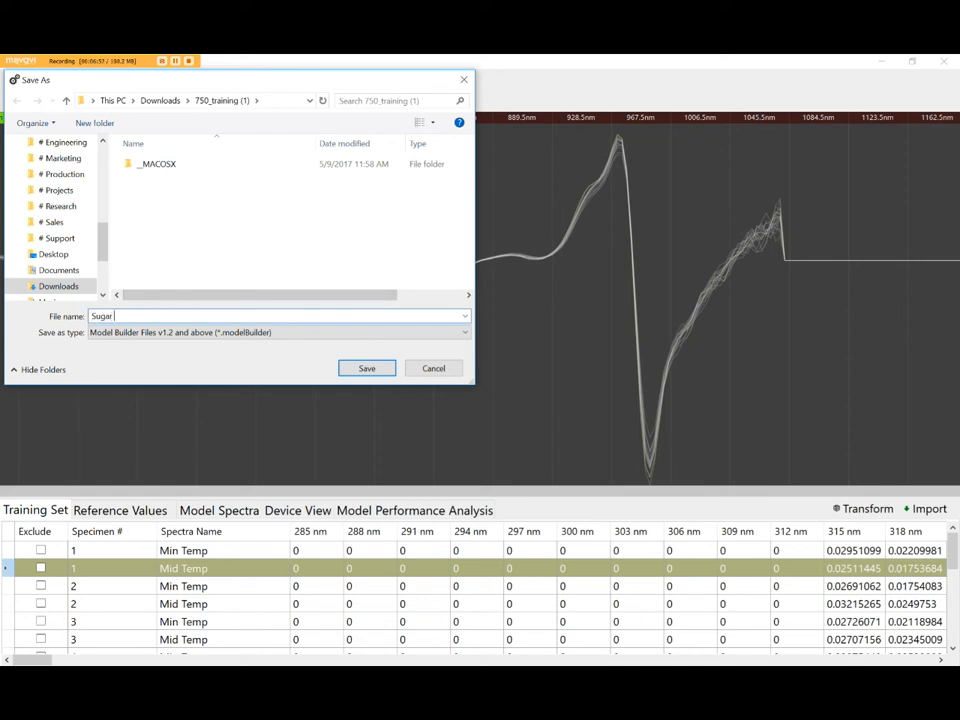
{"action": "type", "text": "water model"}
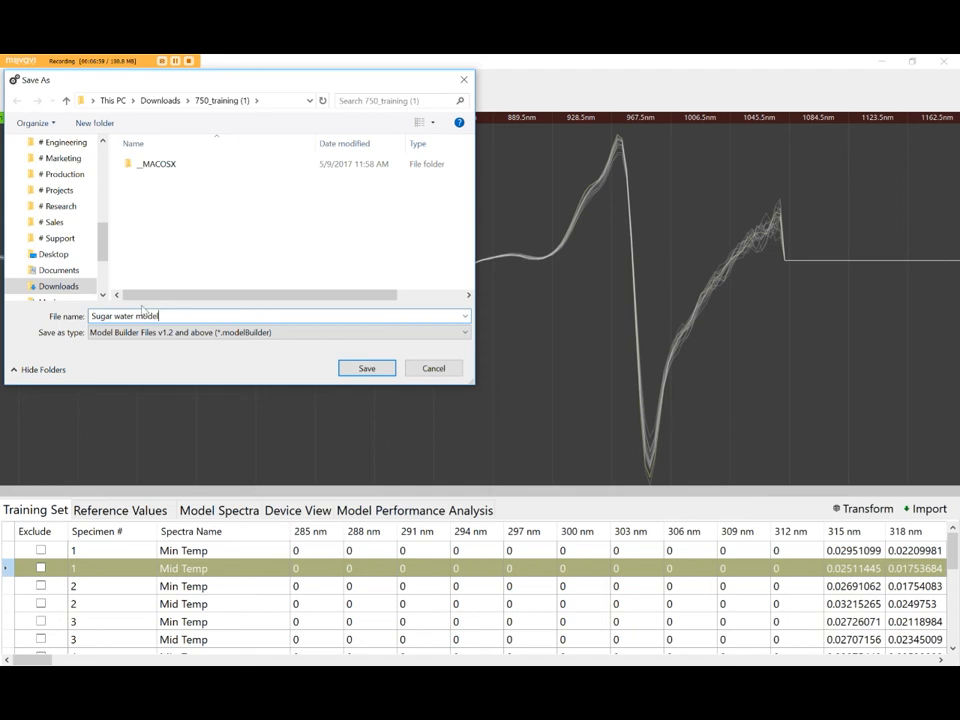